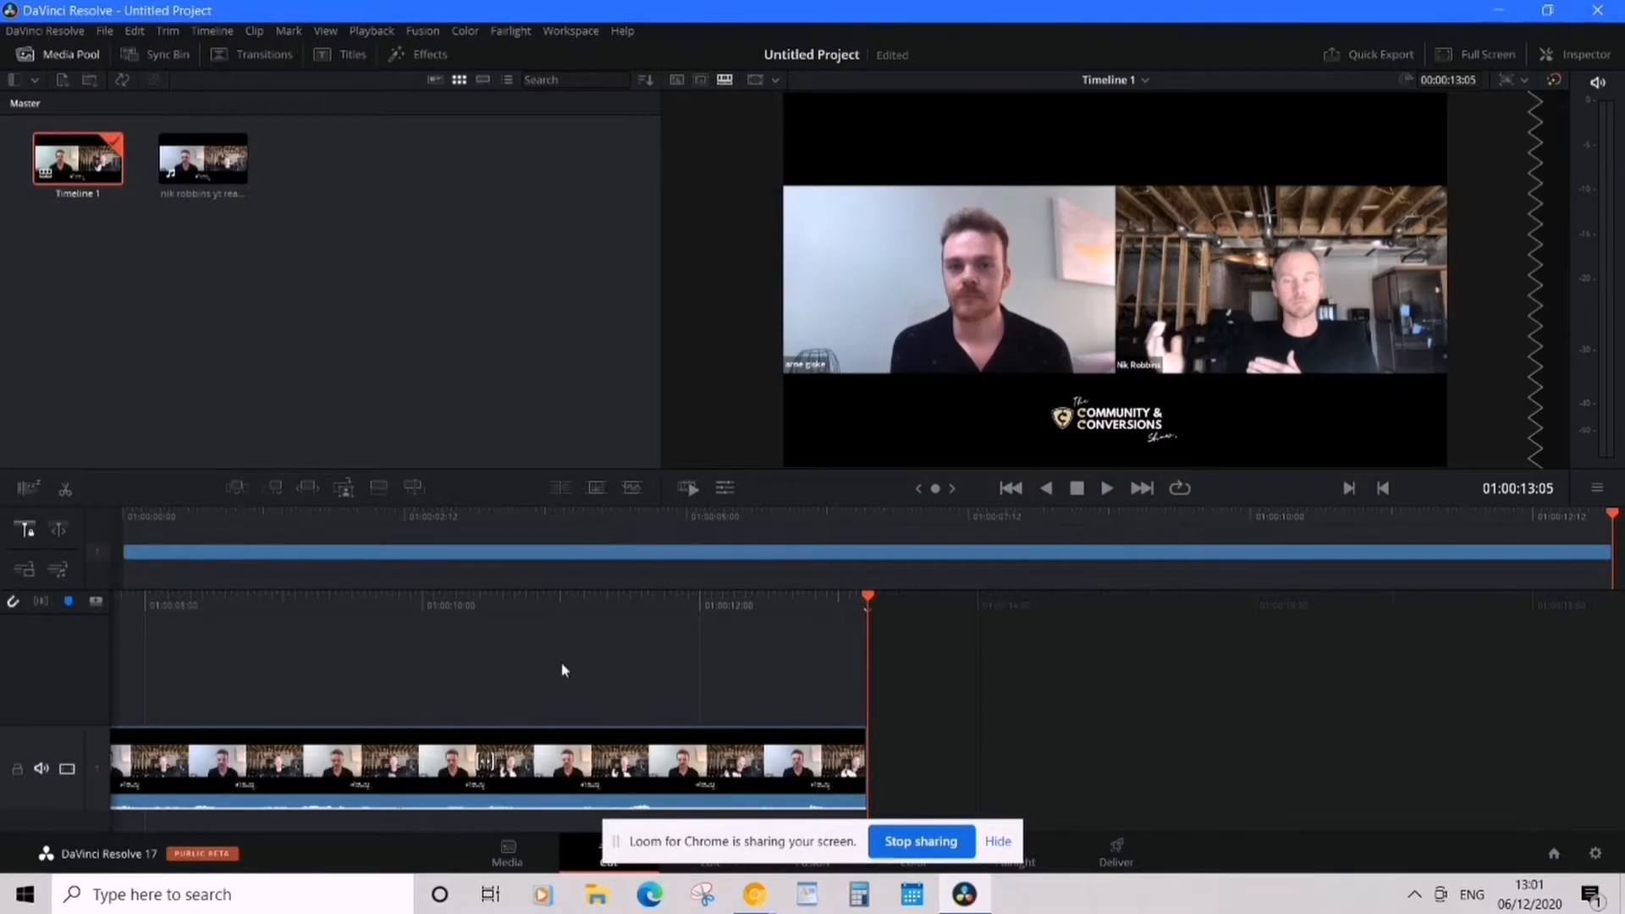
mouse_move(550, 661)
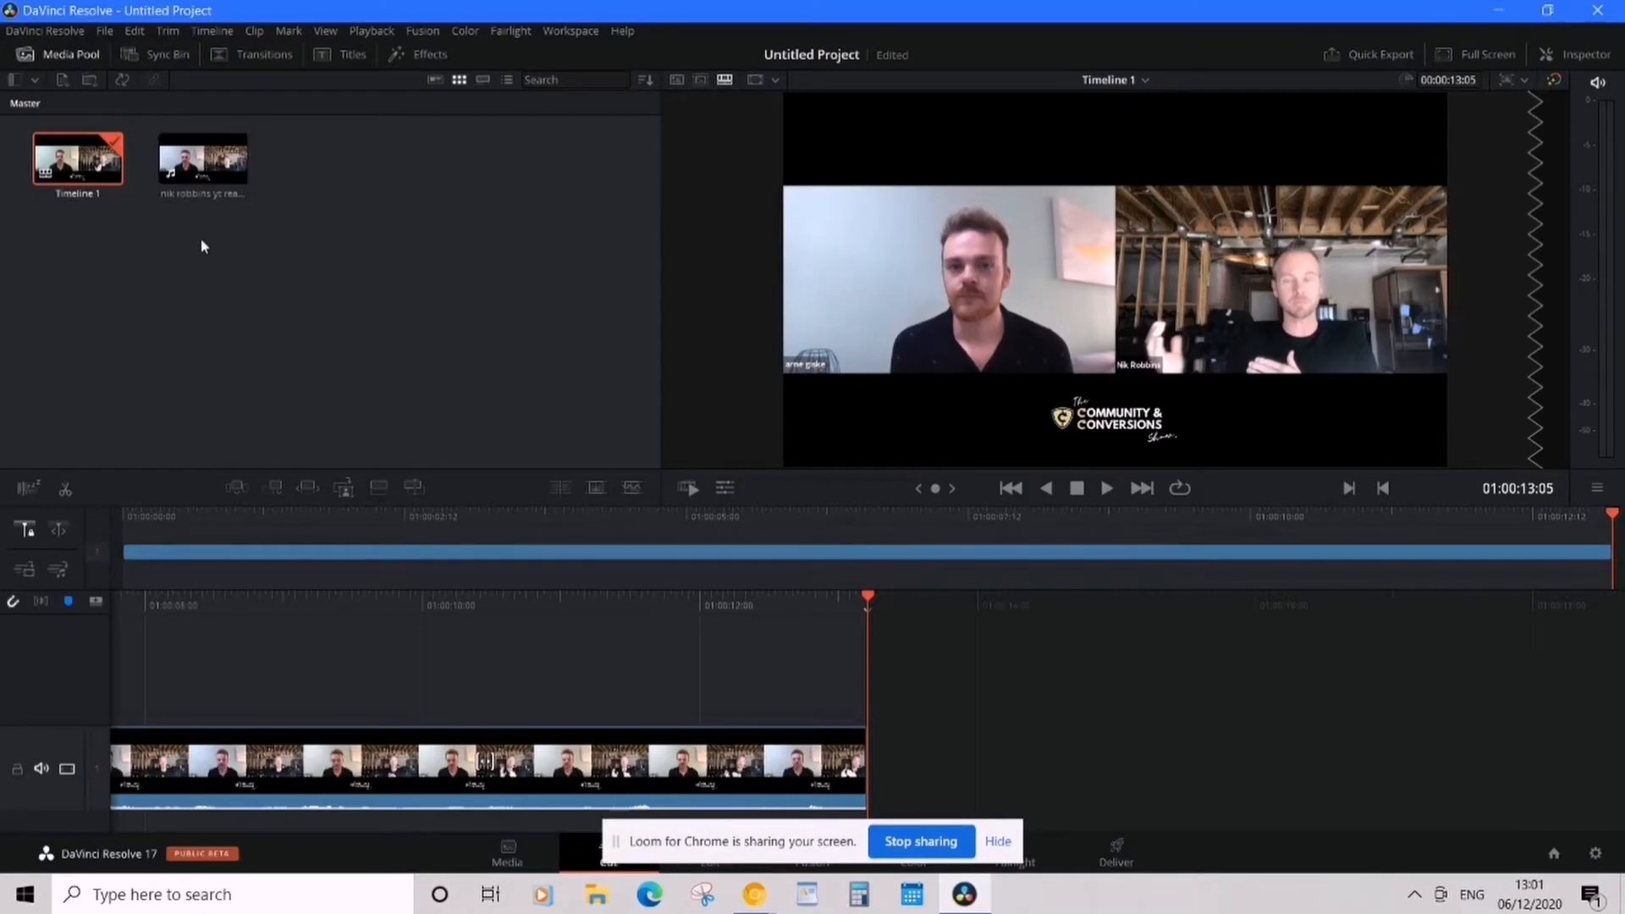
mouse_move(207, 253)
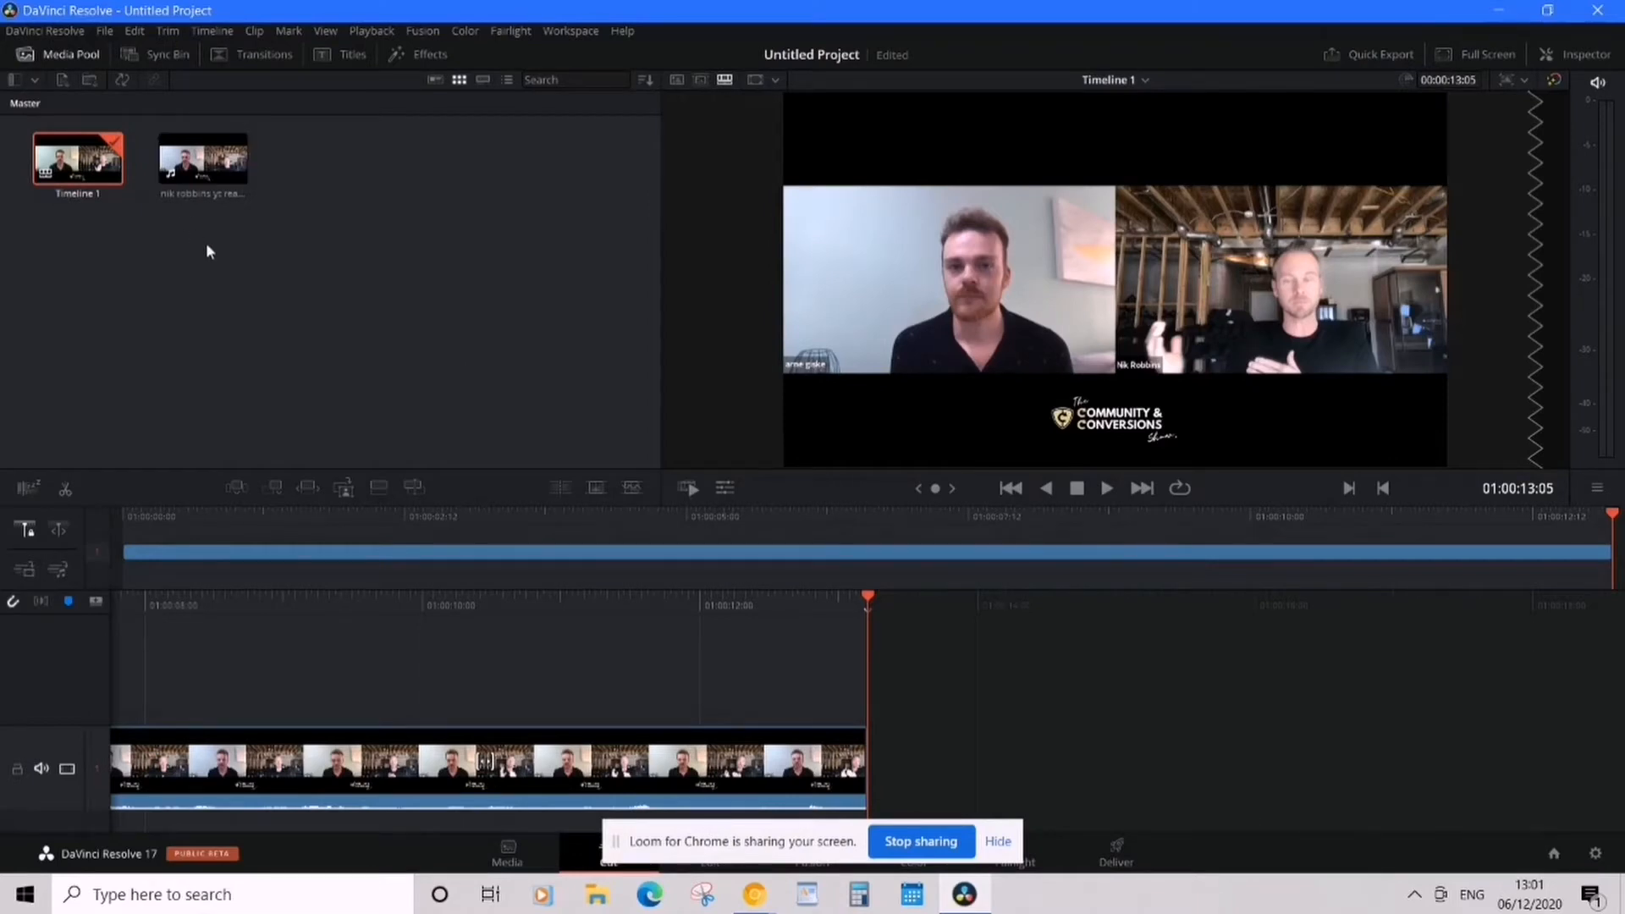
mouse_move(221, 263)
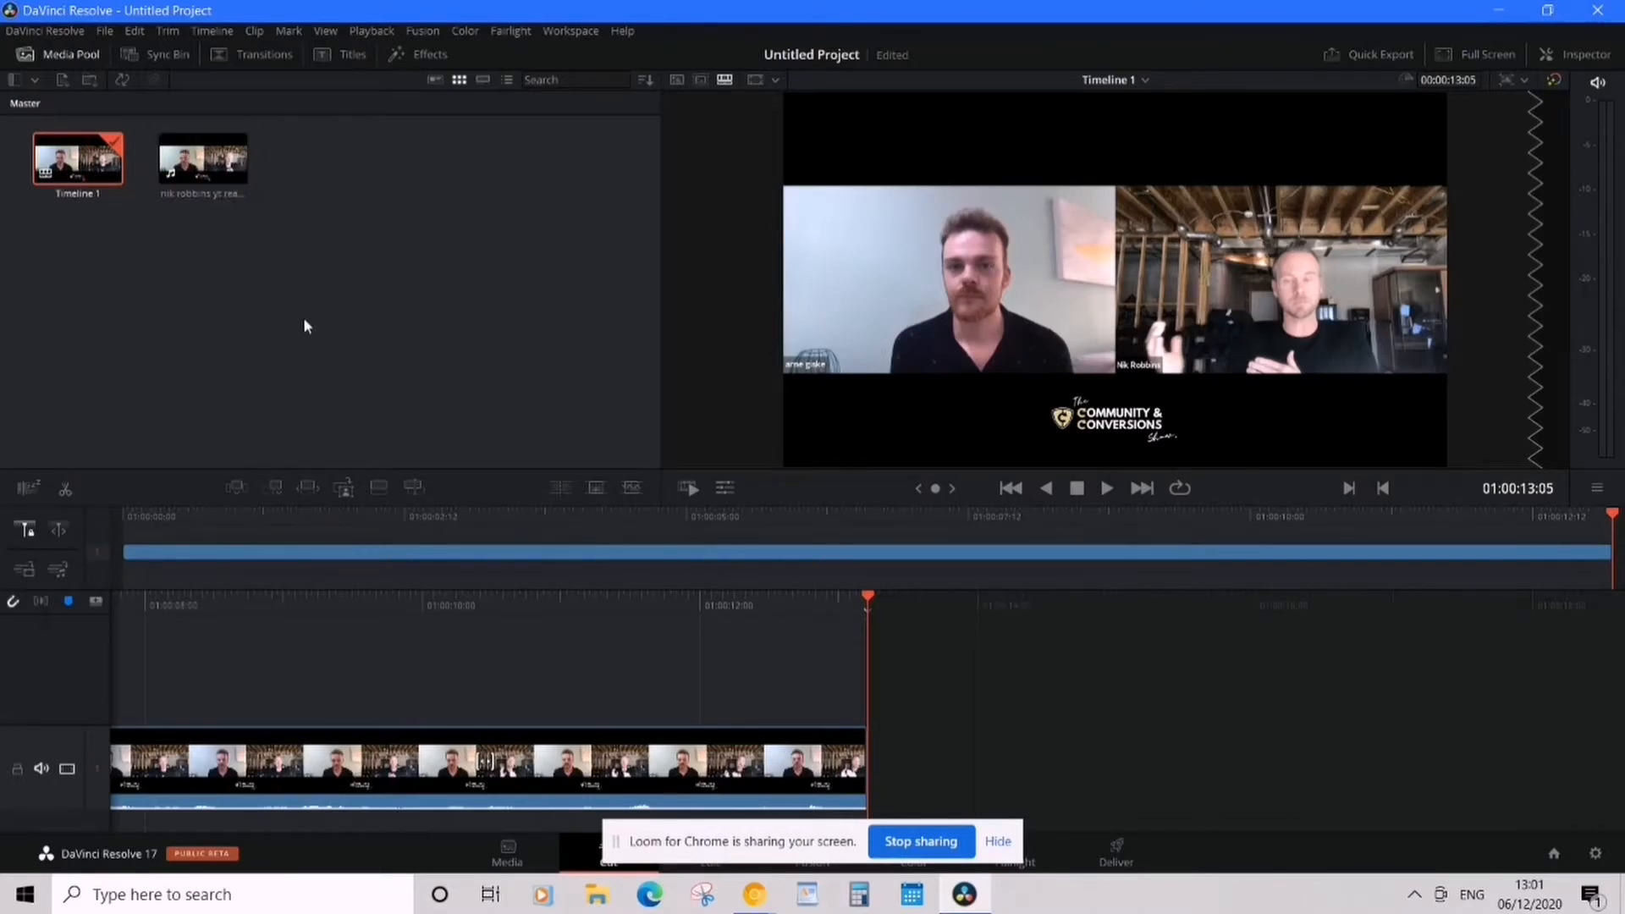
mouse_move(830, 633)
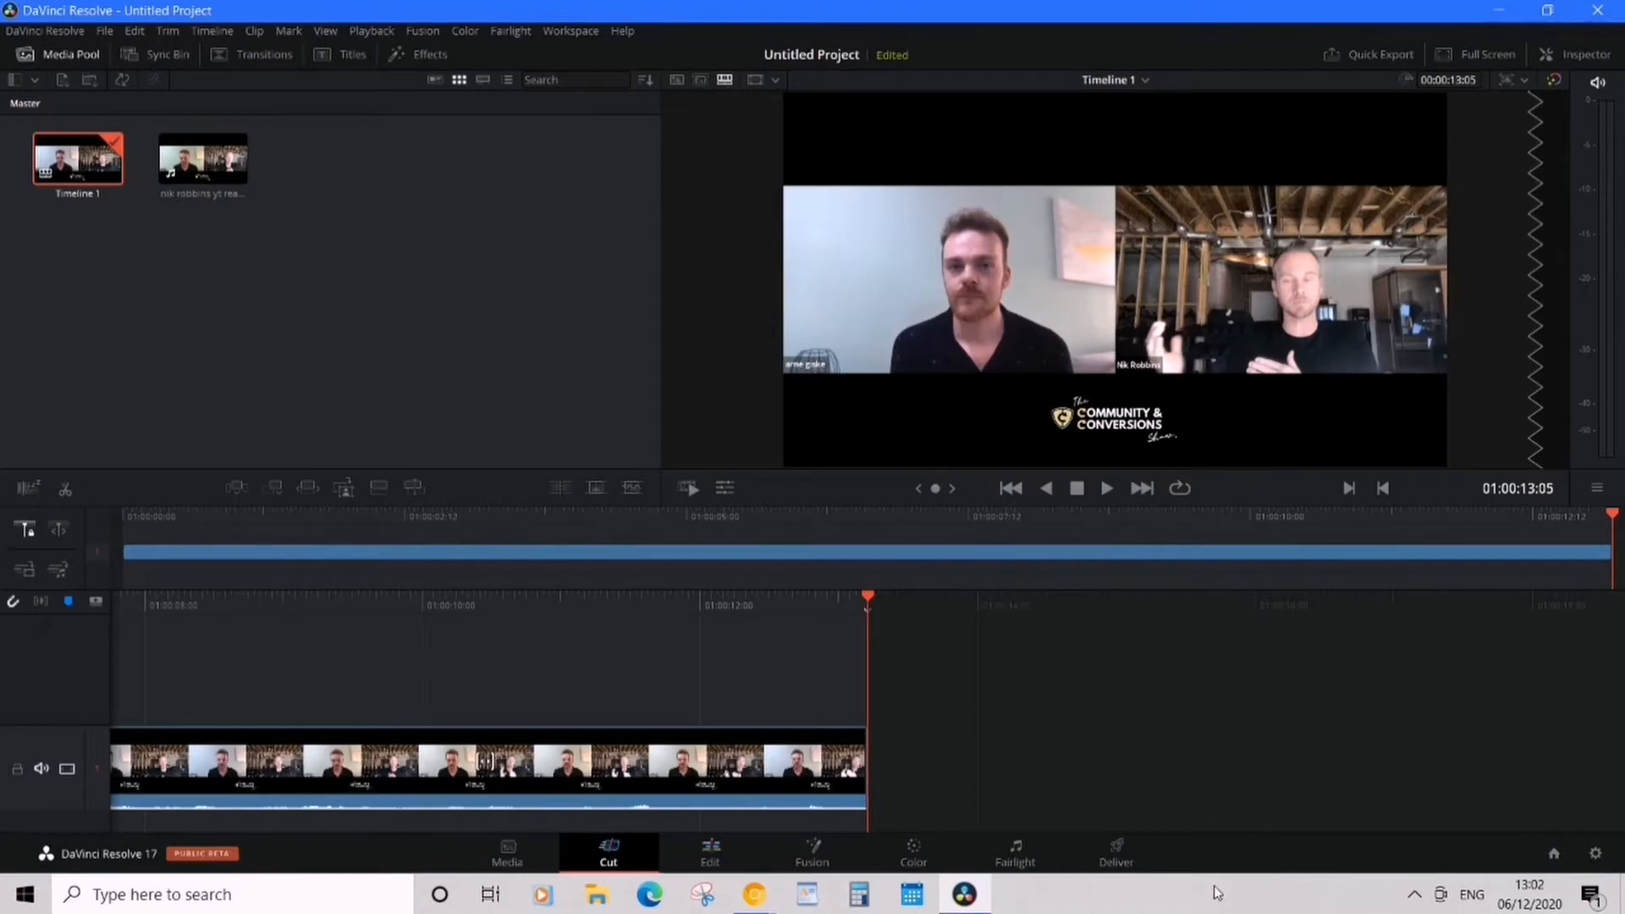
On the Deliver page, render the entire timeline with filename 'Test'.
left_click(1115, 852)
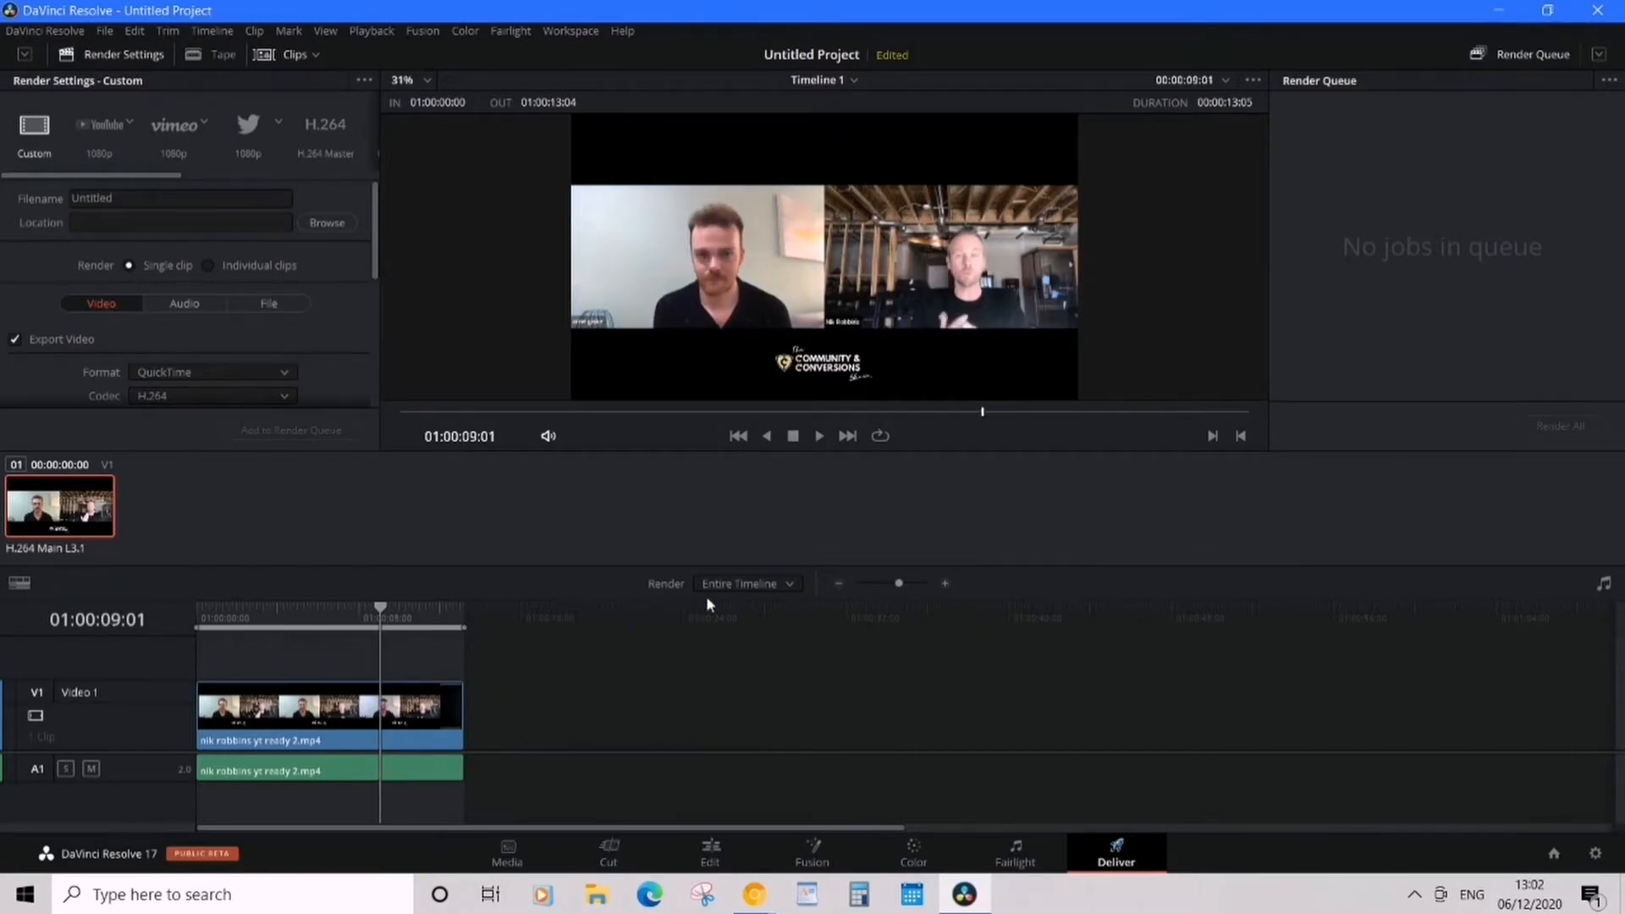
left_click(744, 583)
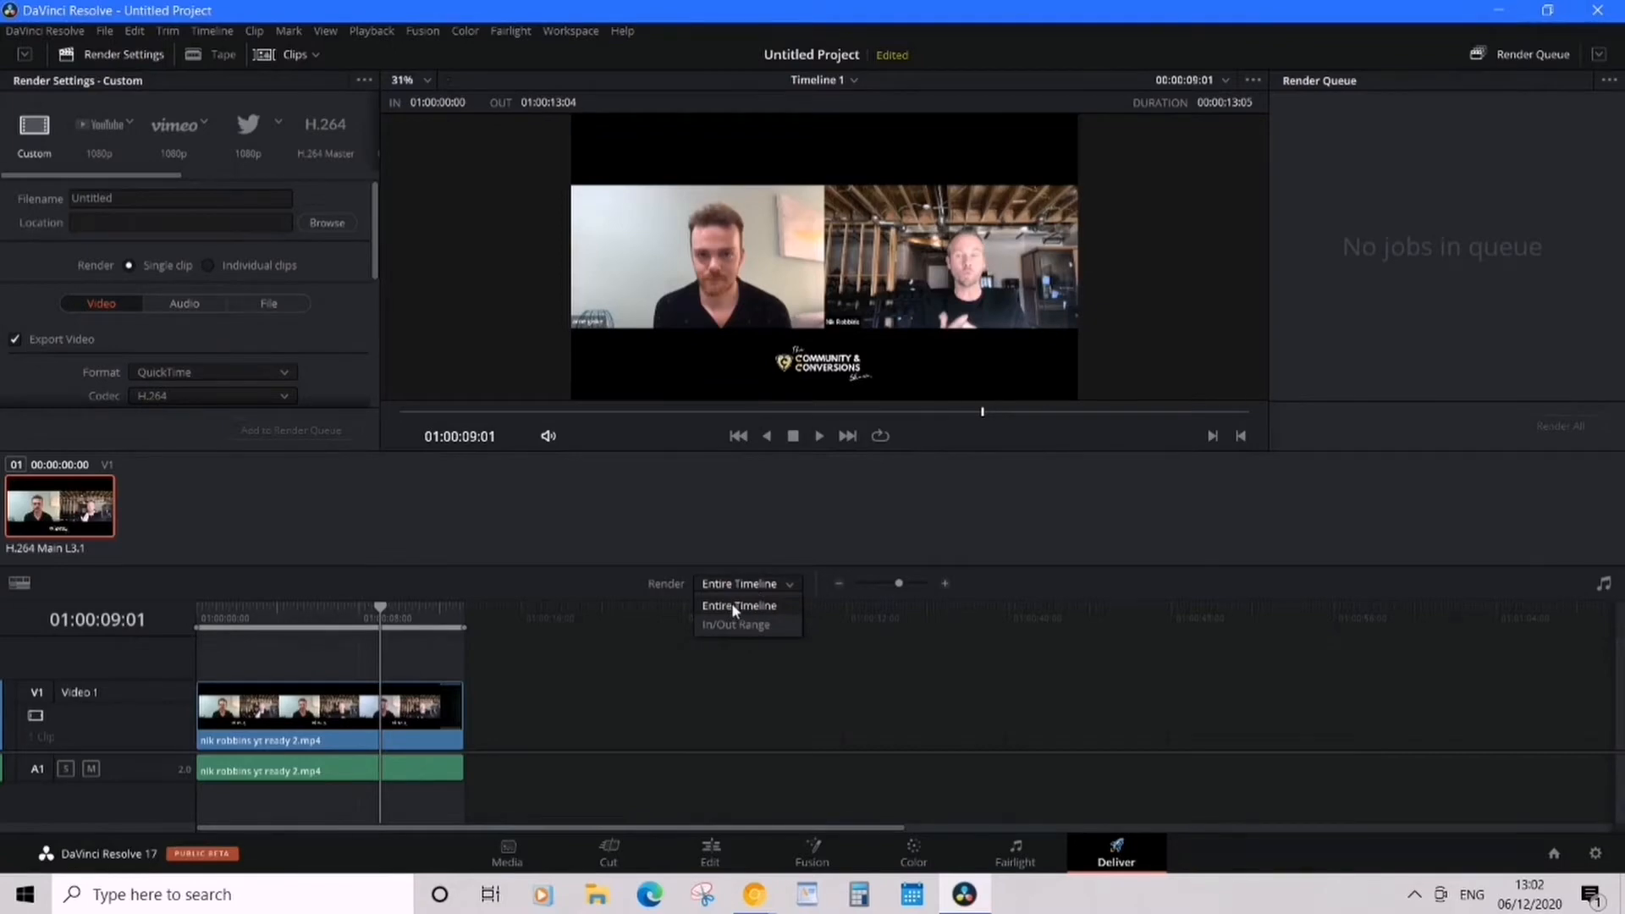
left_click(739, 605)
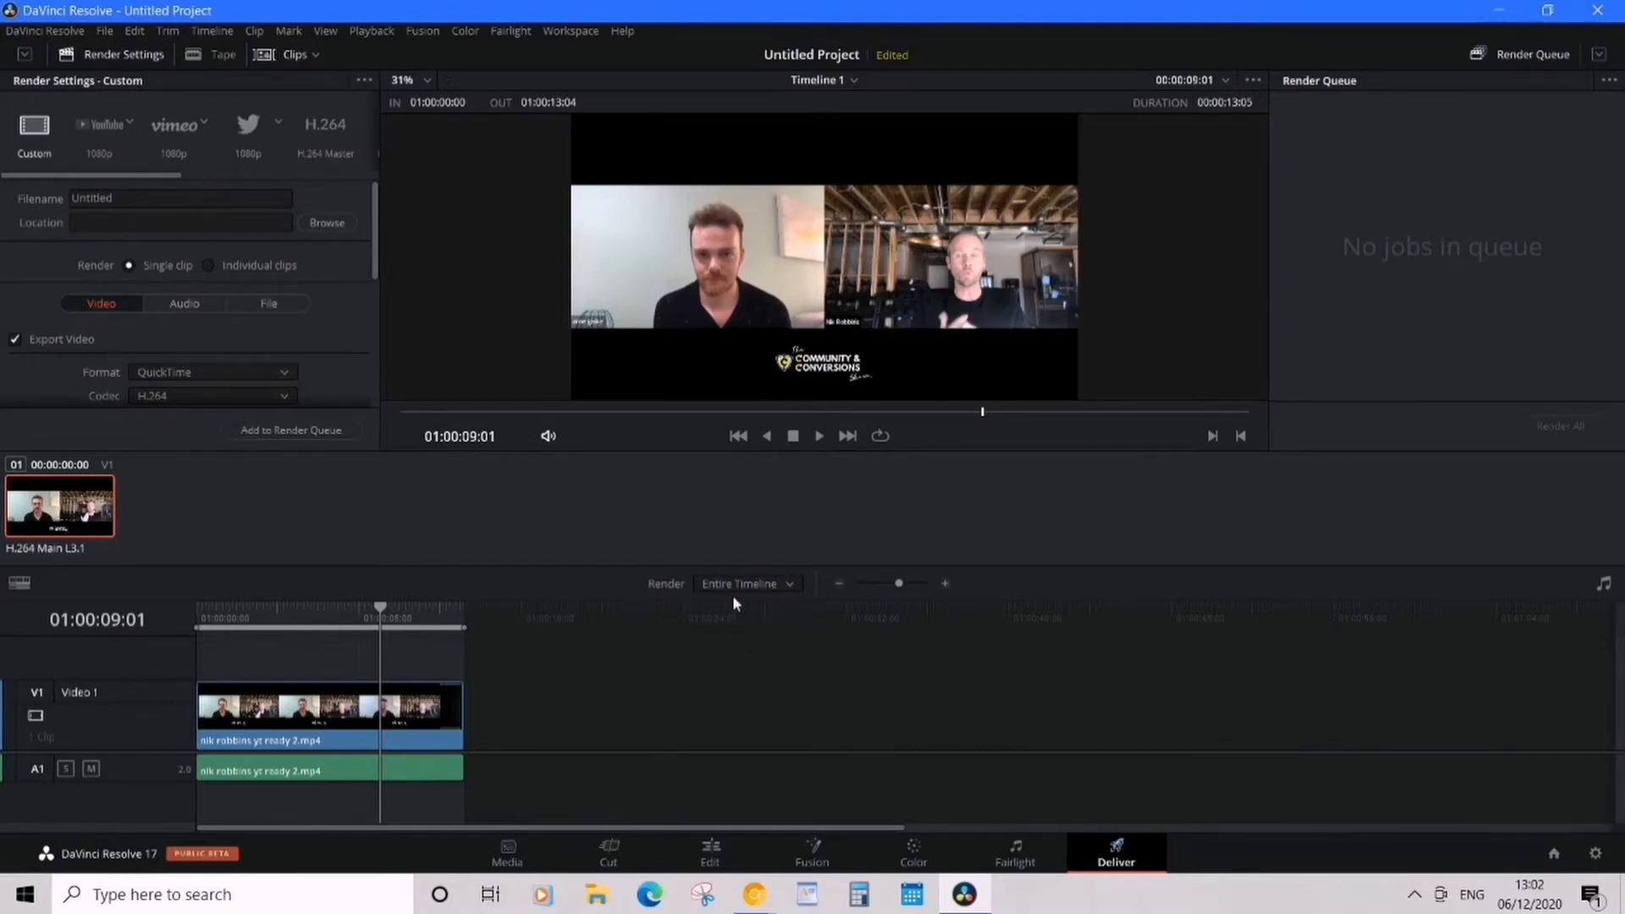
left_click(745, 583)
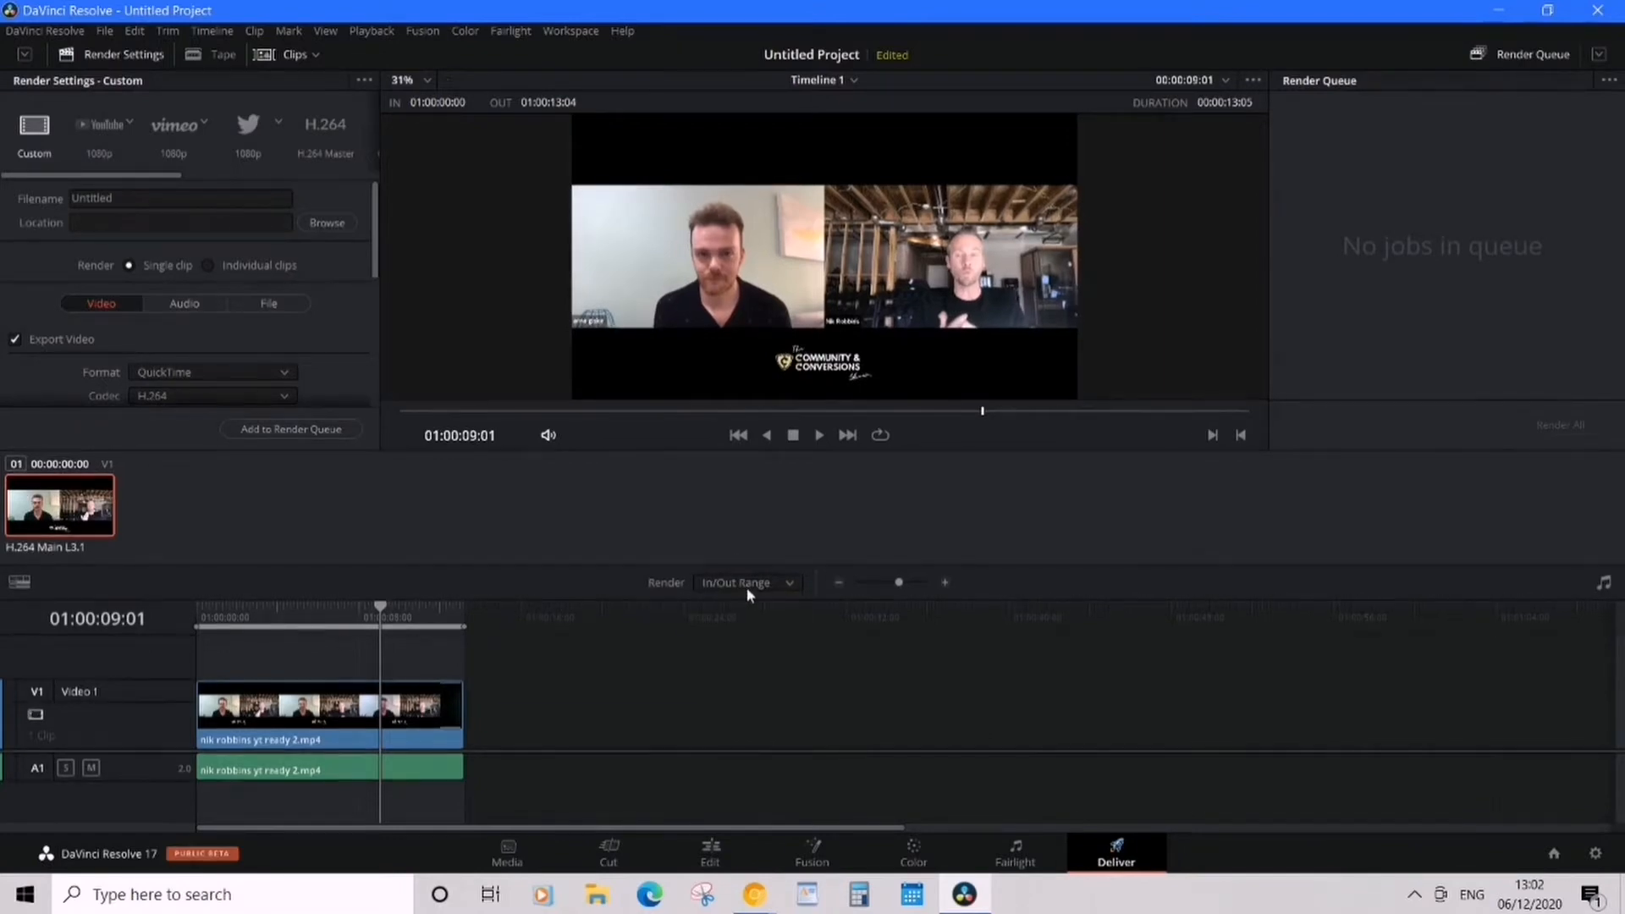
left_click(744, 583)
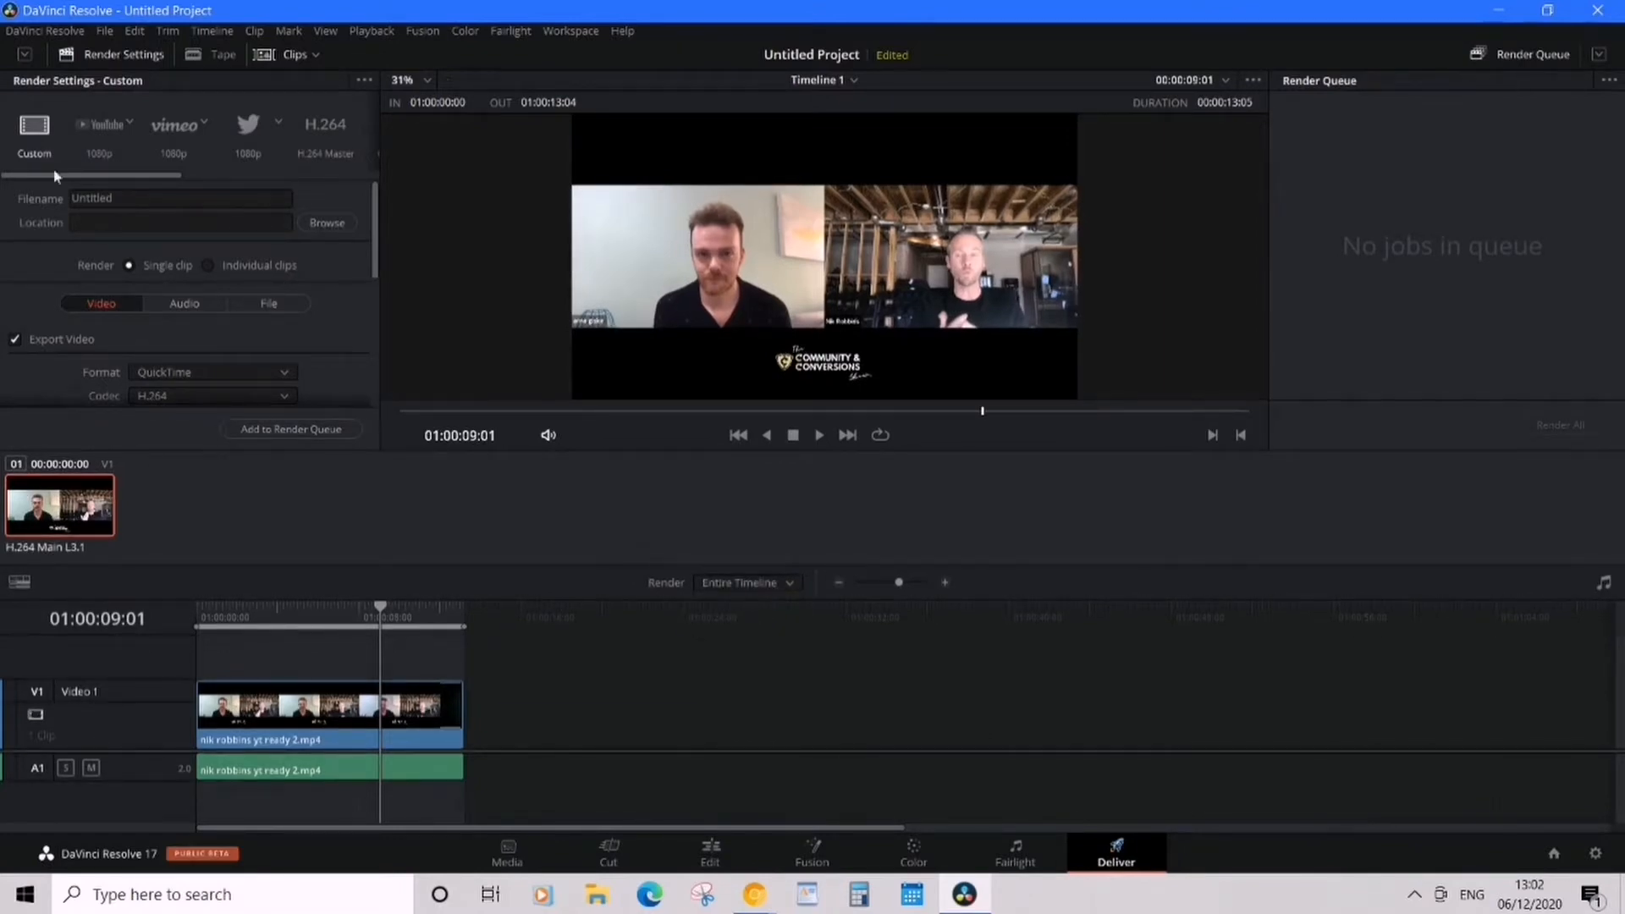
left_click(180, 198)
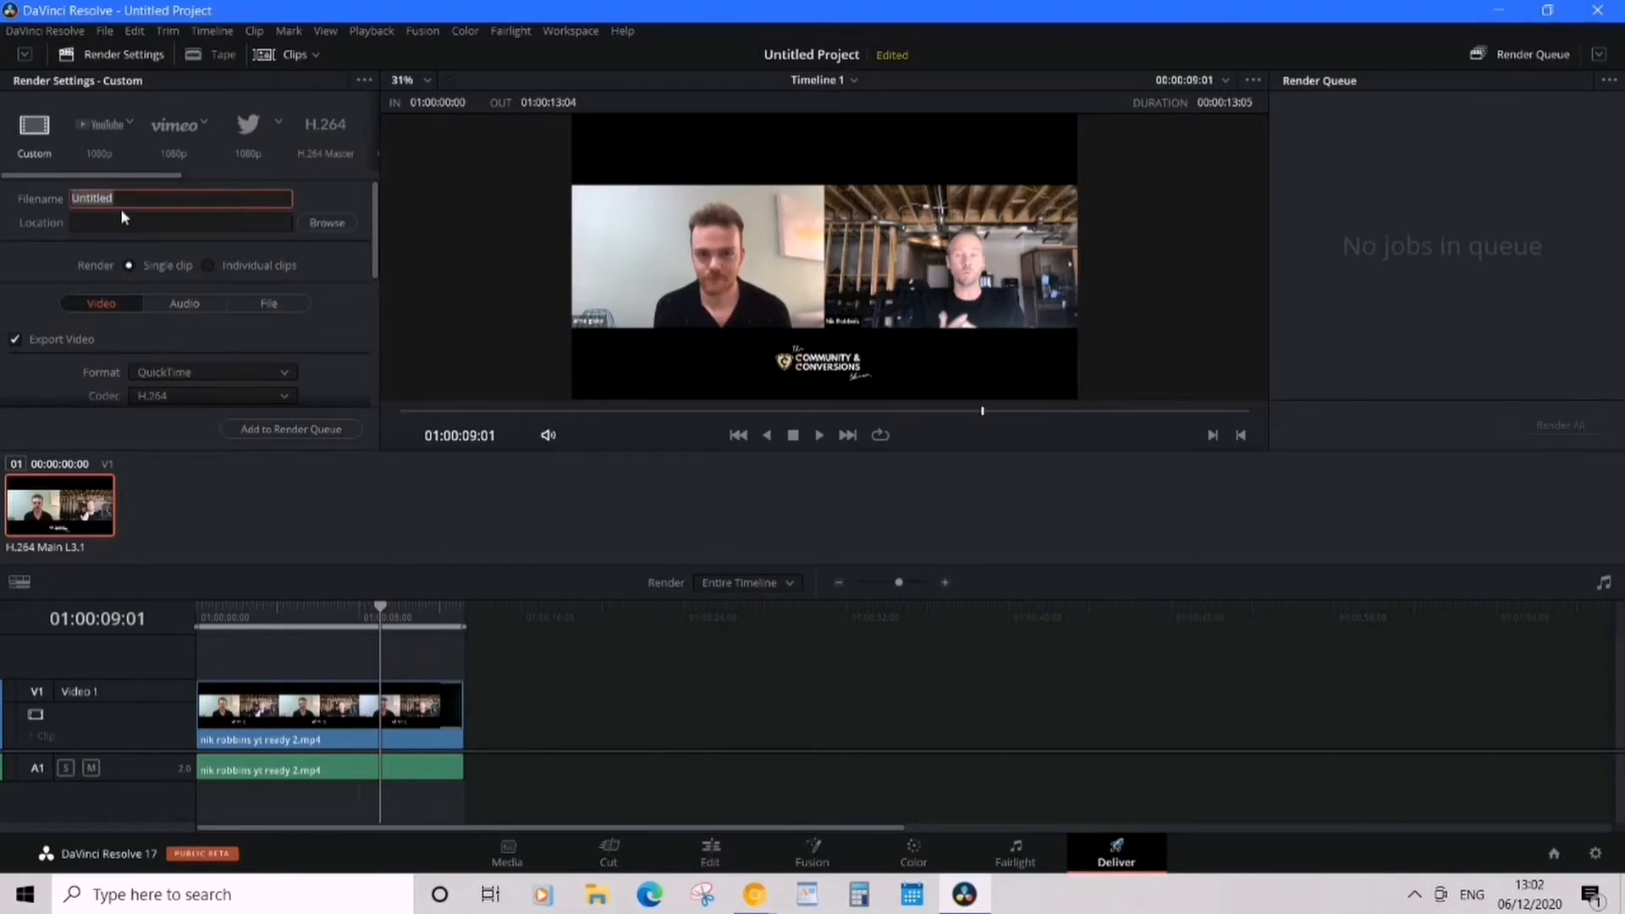
type("Test")
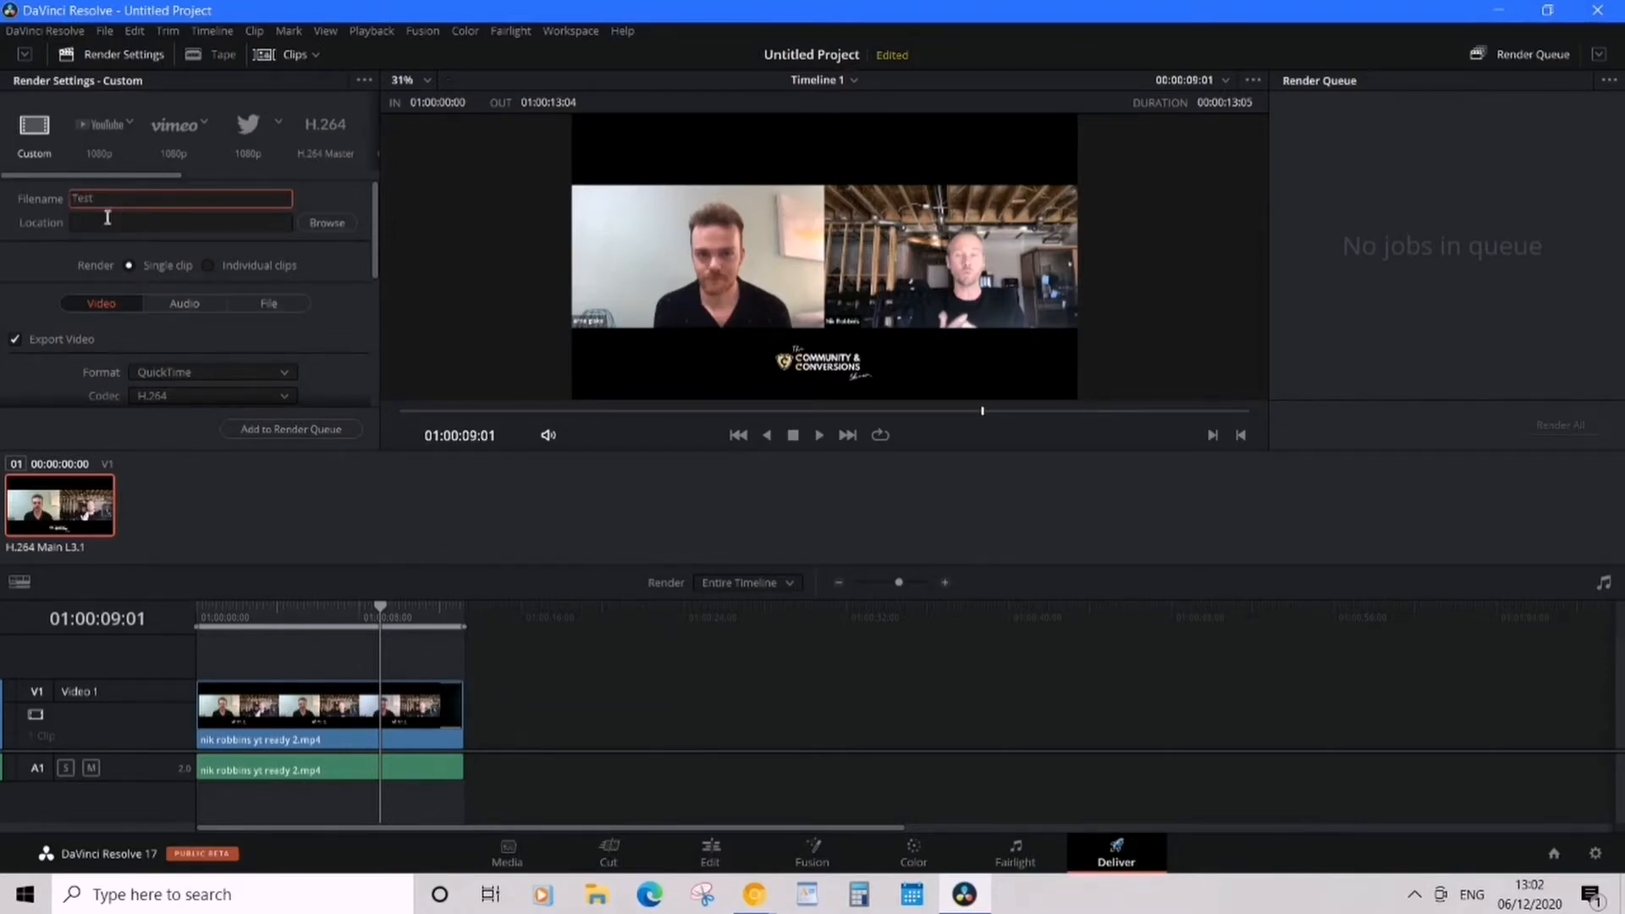
left_click(181, 221)
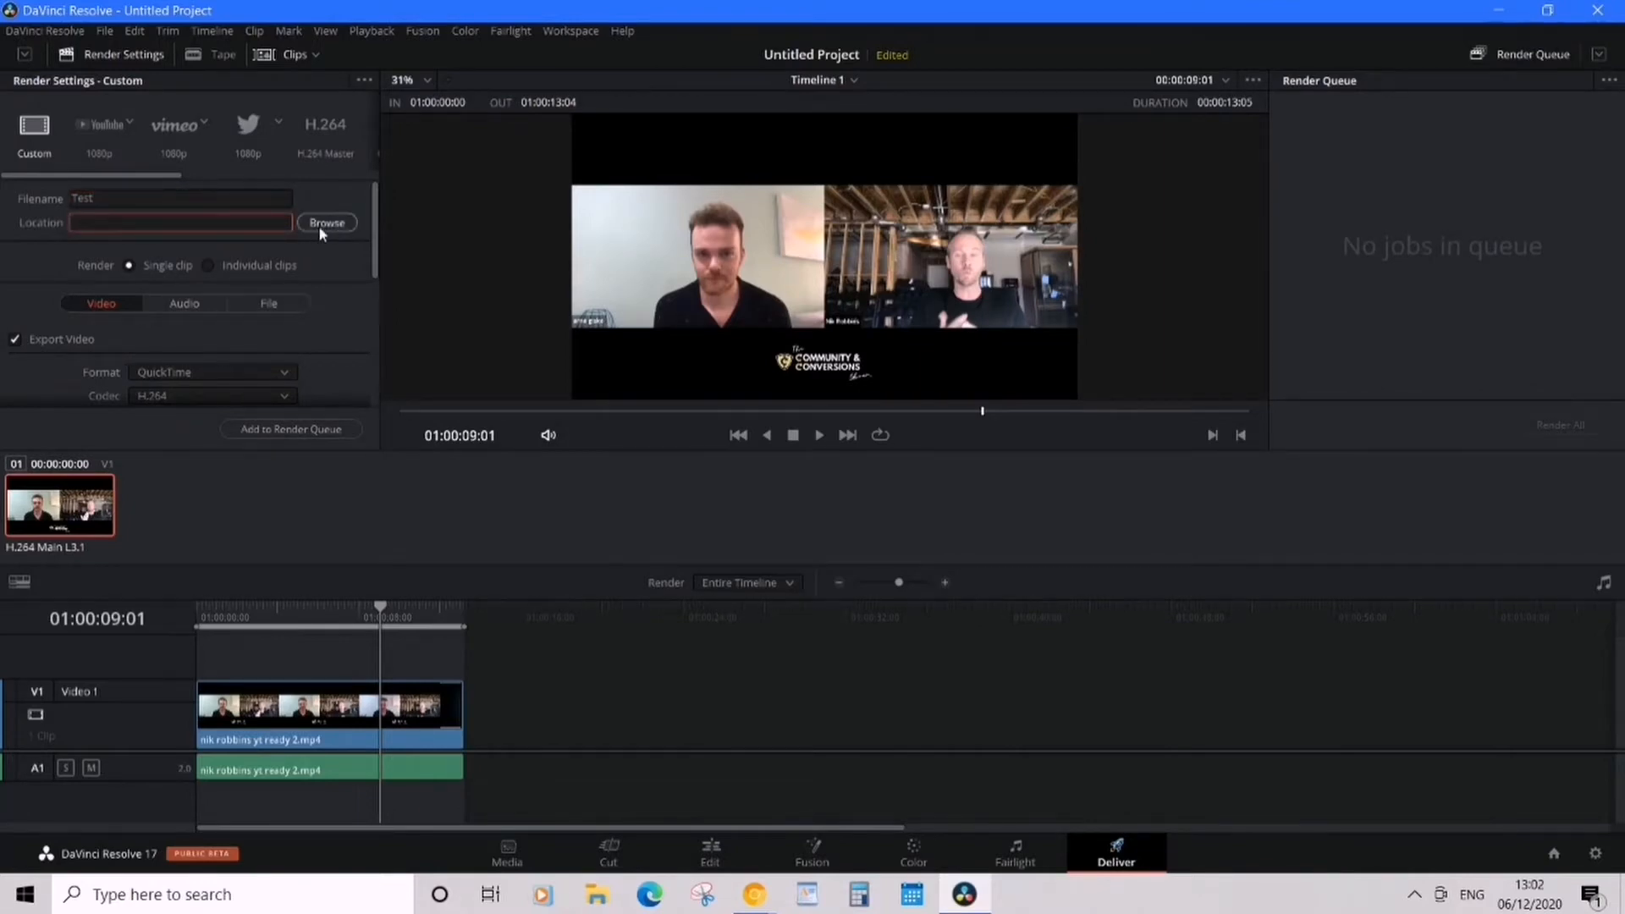
Set the render location to D:\DaVinci R Video Edit Files.
left_click(327, 222)
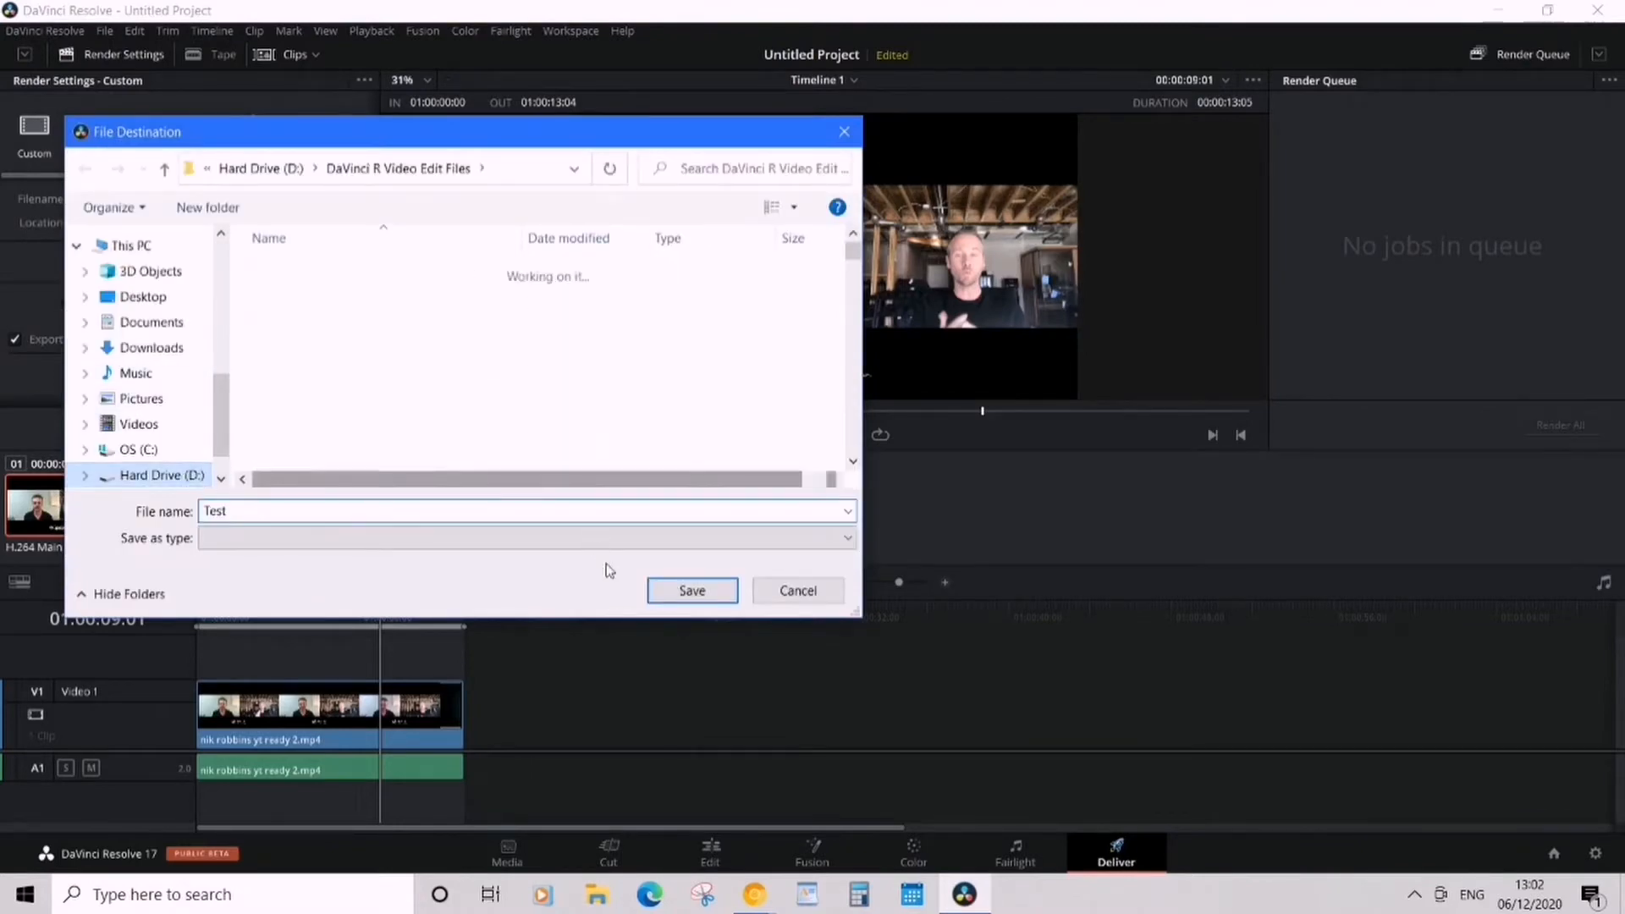
left_click(692, 591)
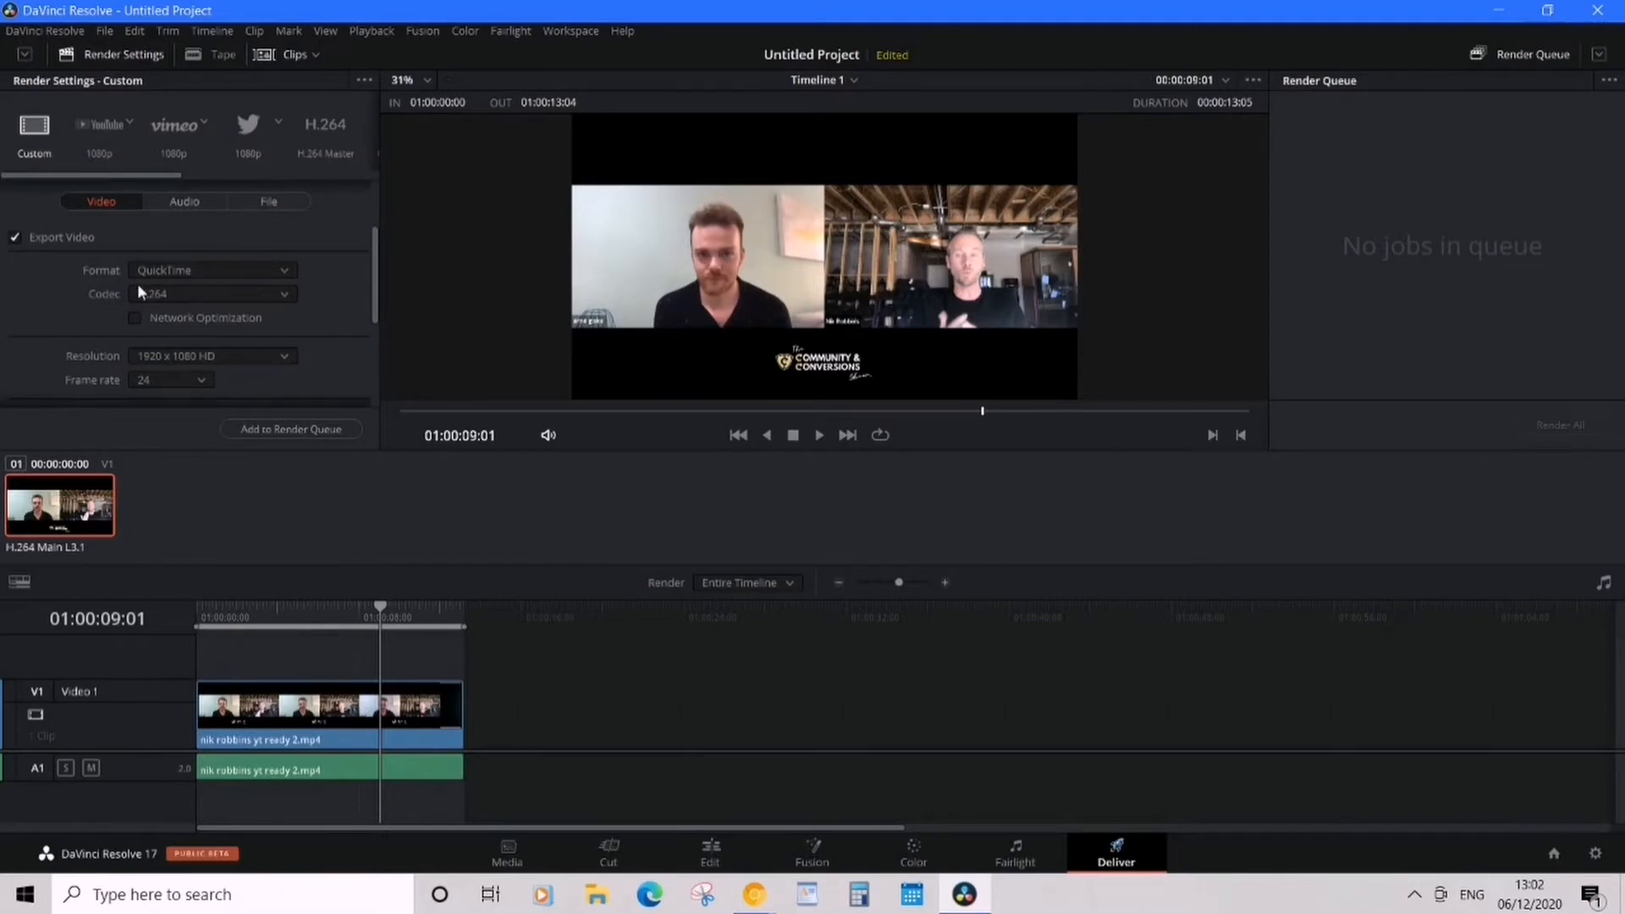
mouse_move(60, 237)
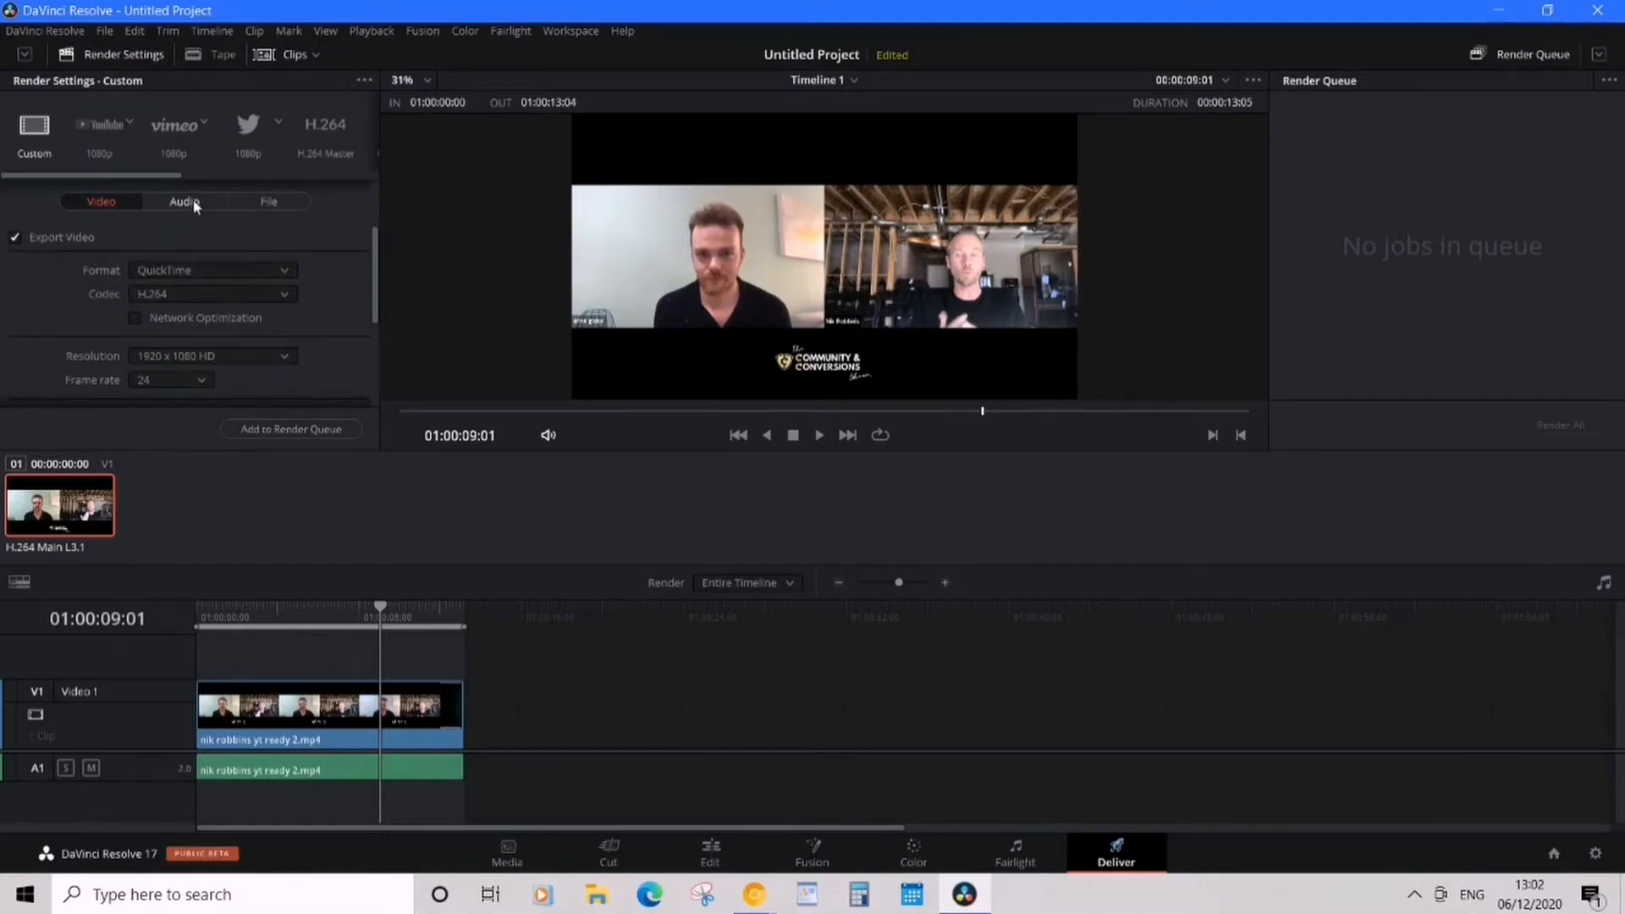
Disable video export and set the audio format to MP4 with AAC codec.
left_click(101, 202)
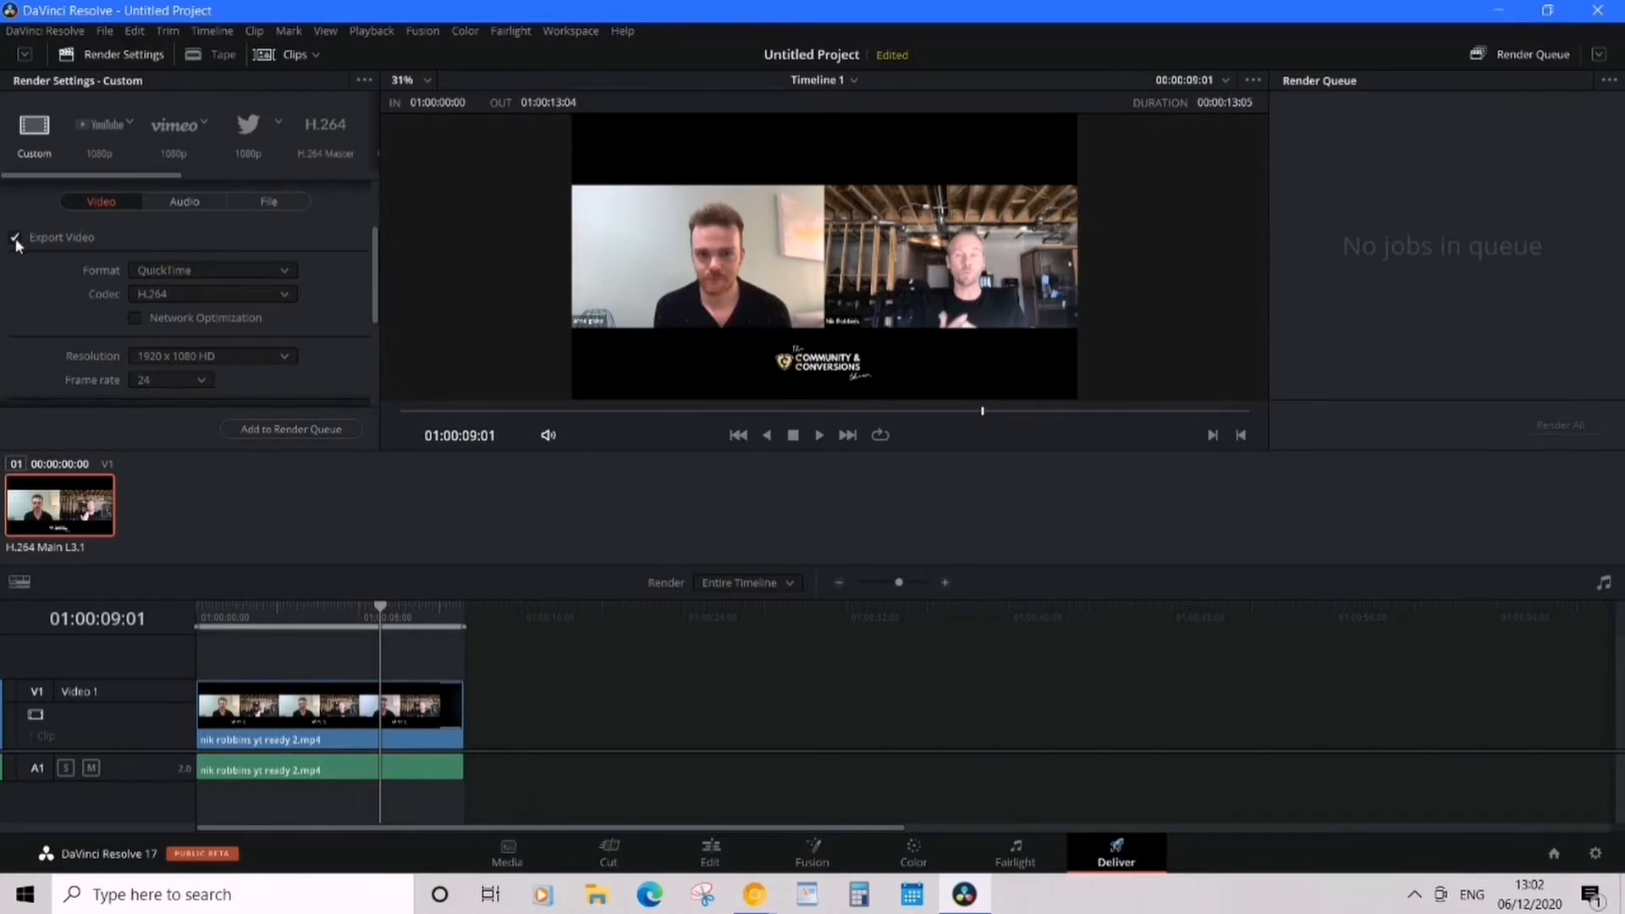
left_click(16, 237)
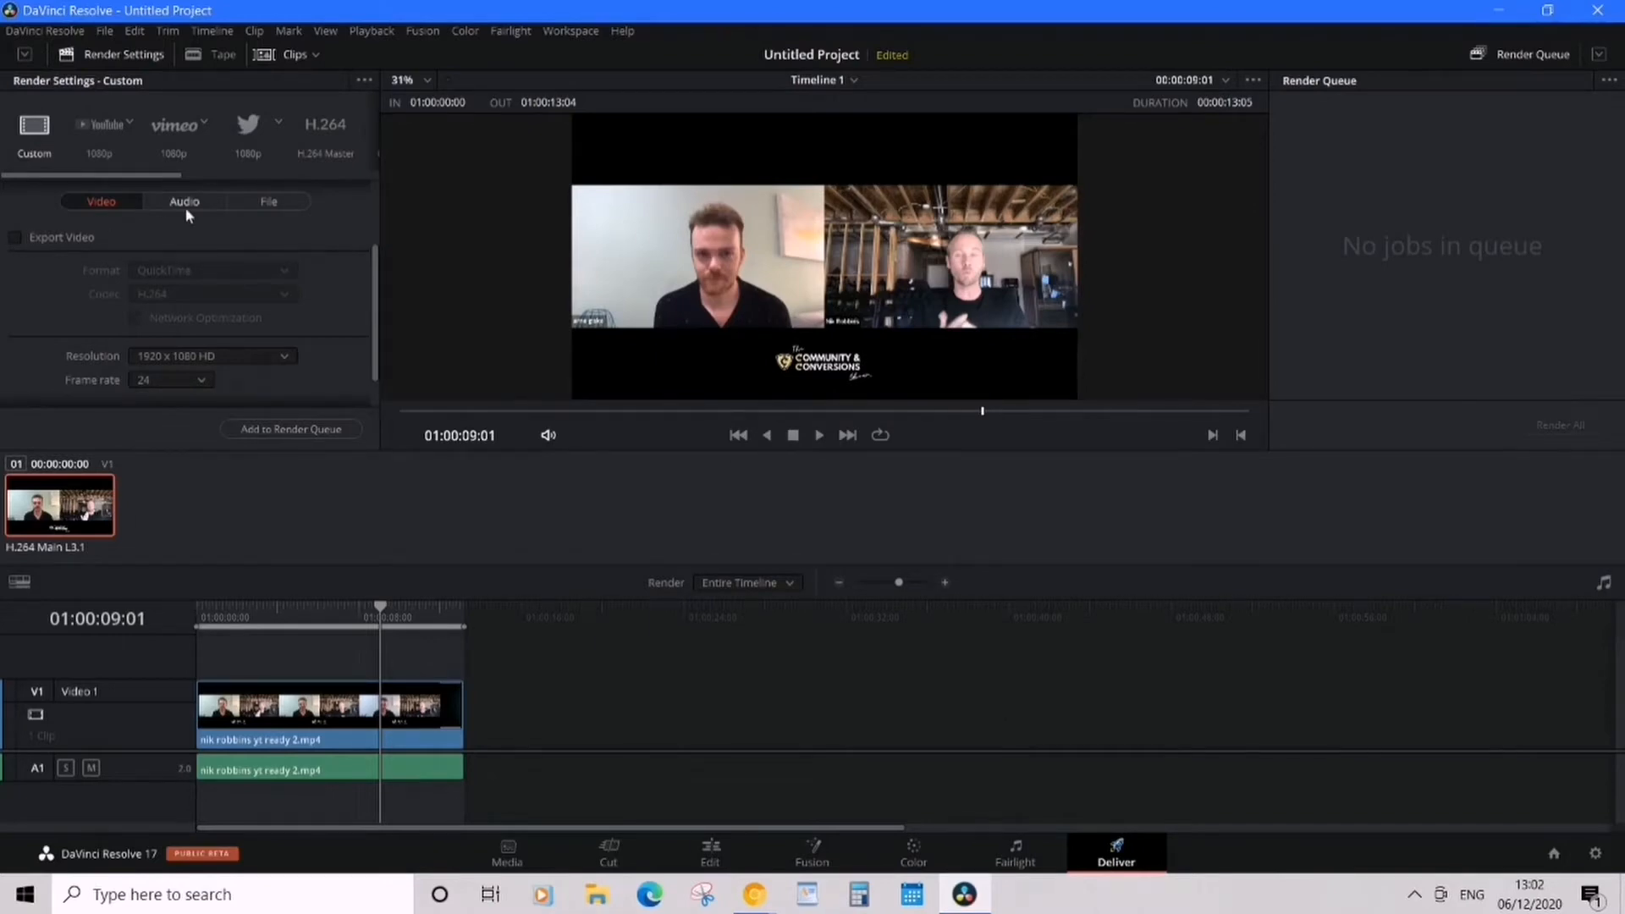
left_click(184, 201)
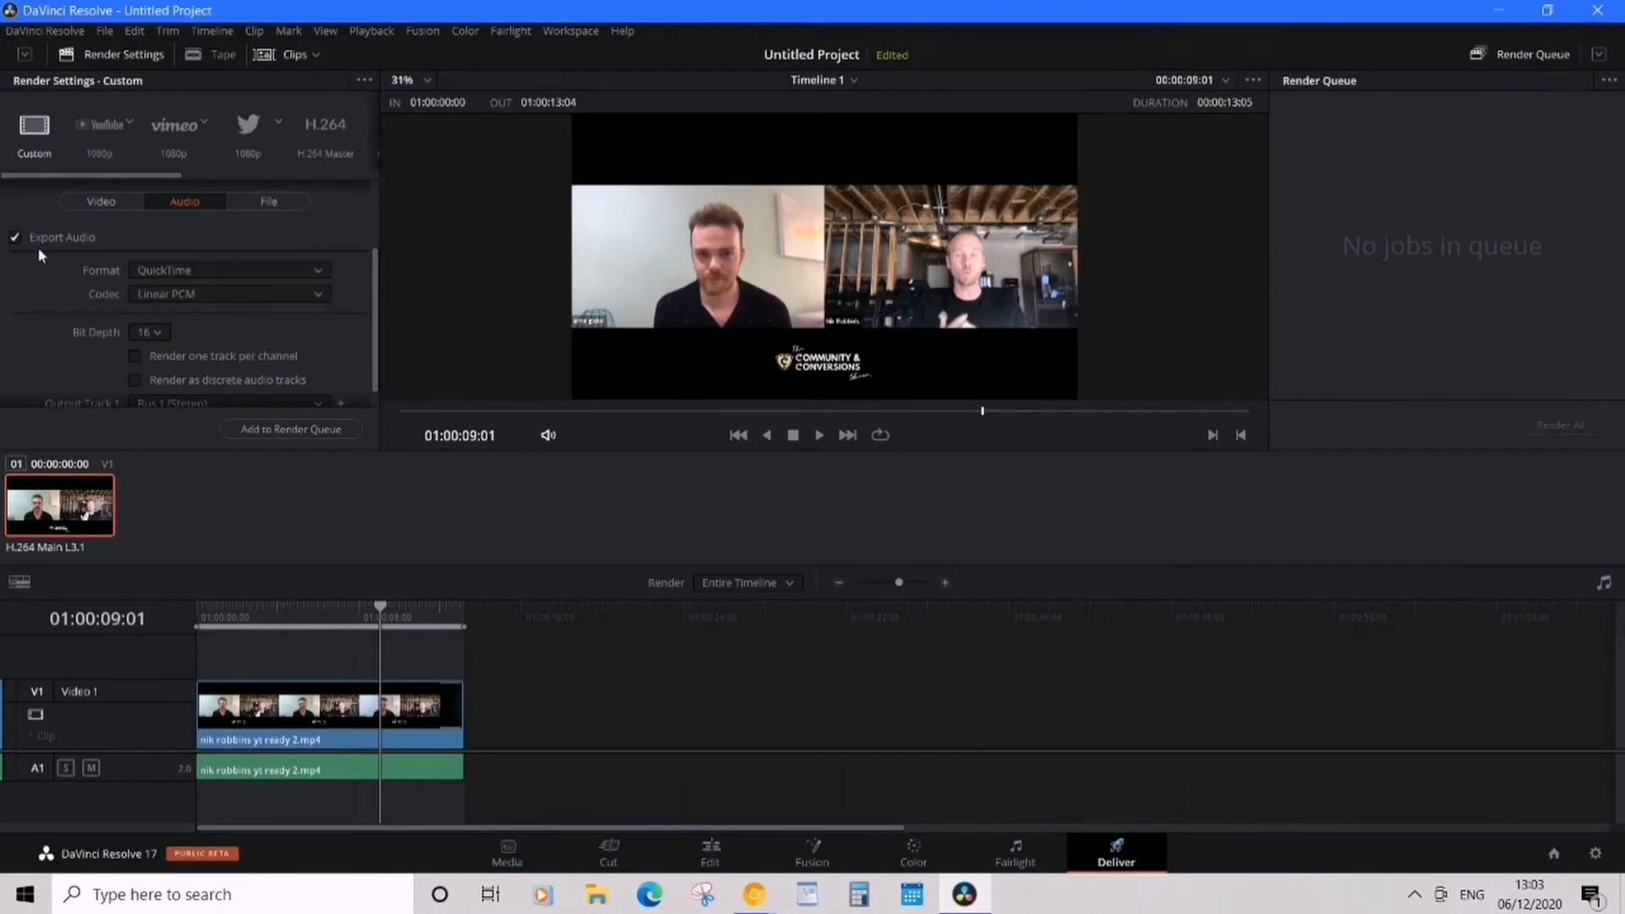
mouse_move(56, 248)
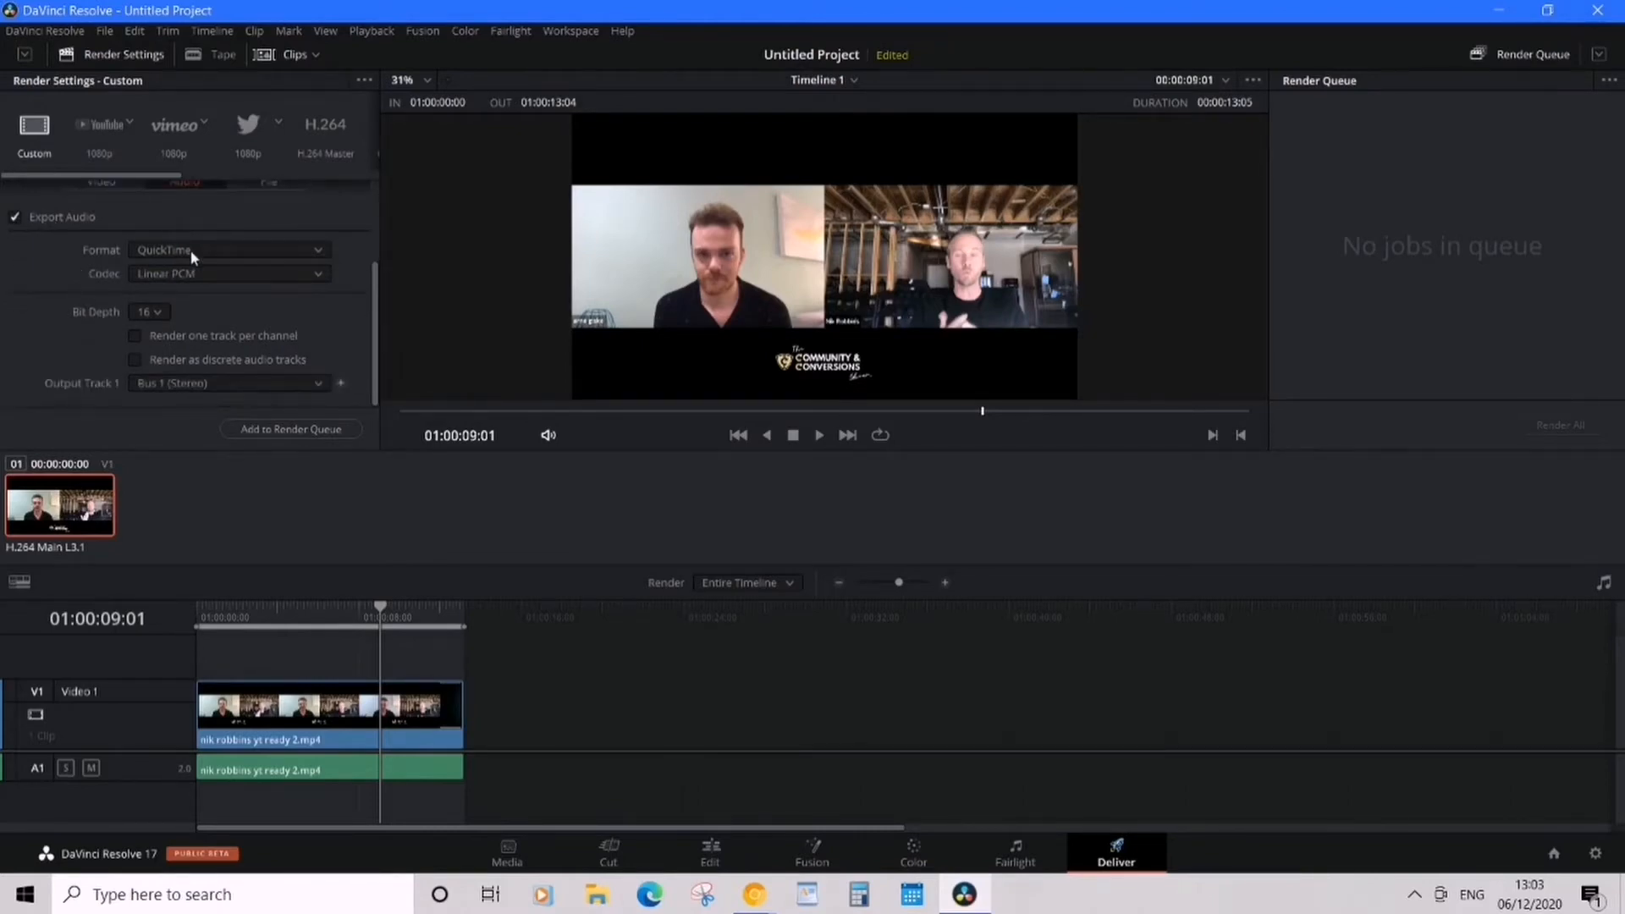
left_click(227, 250)
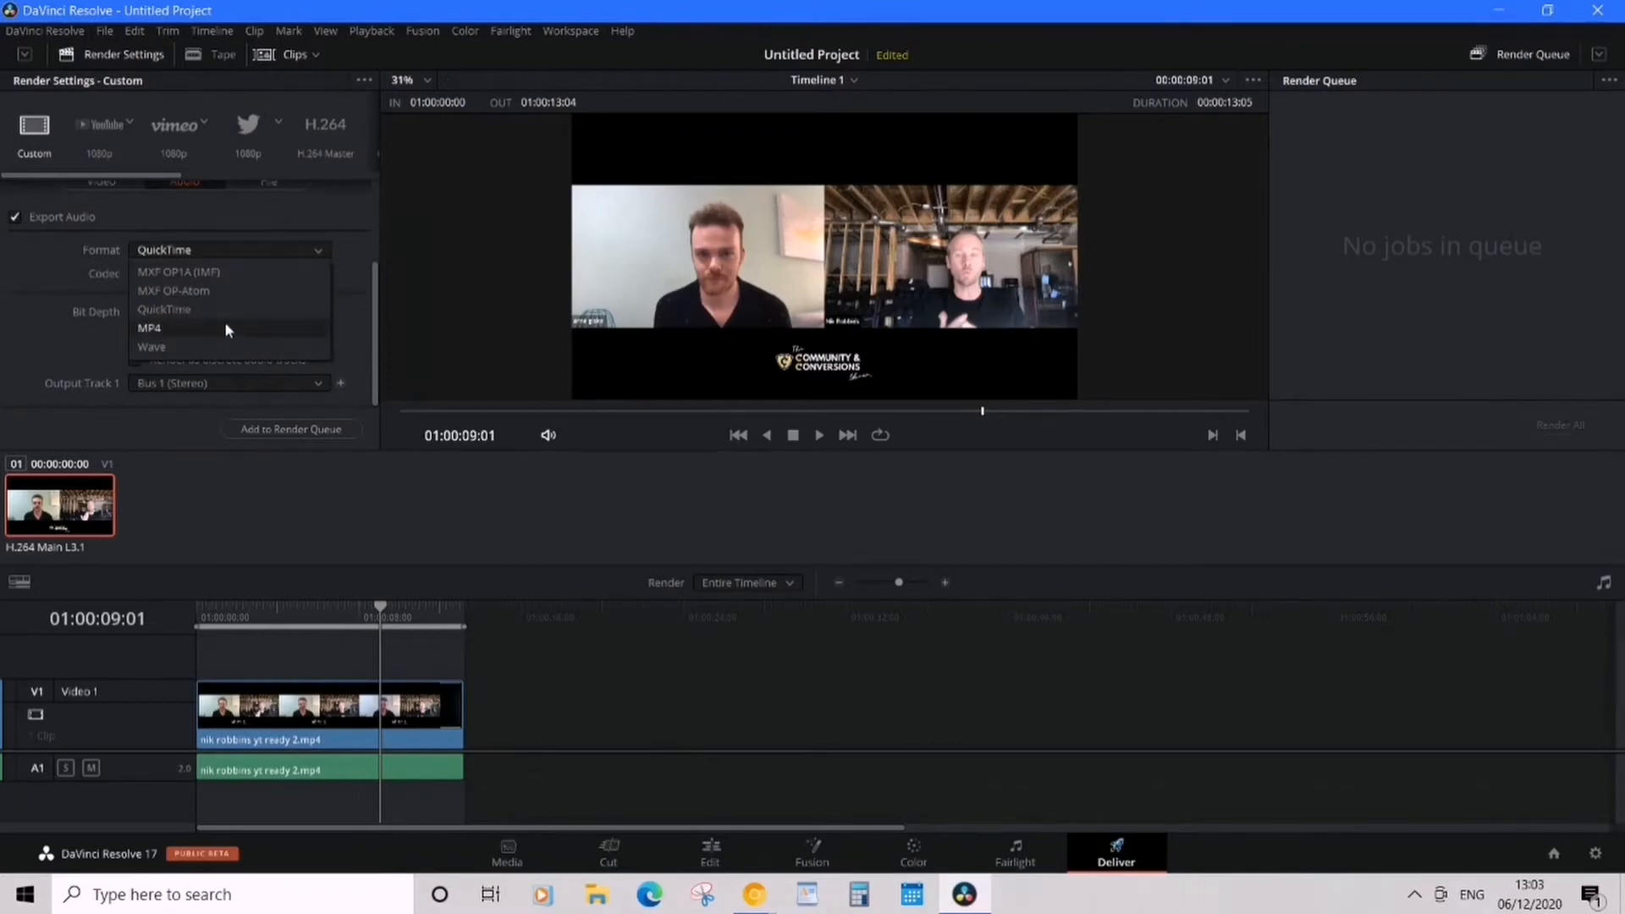
mouse_move(226, 309)
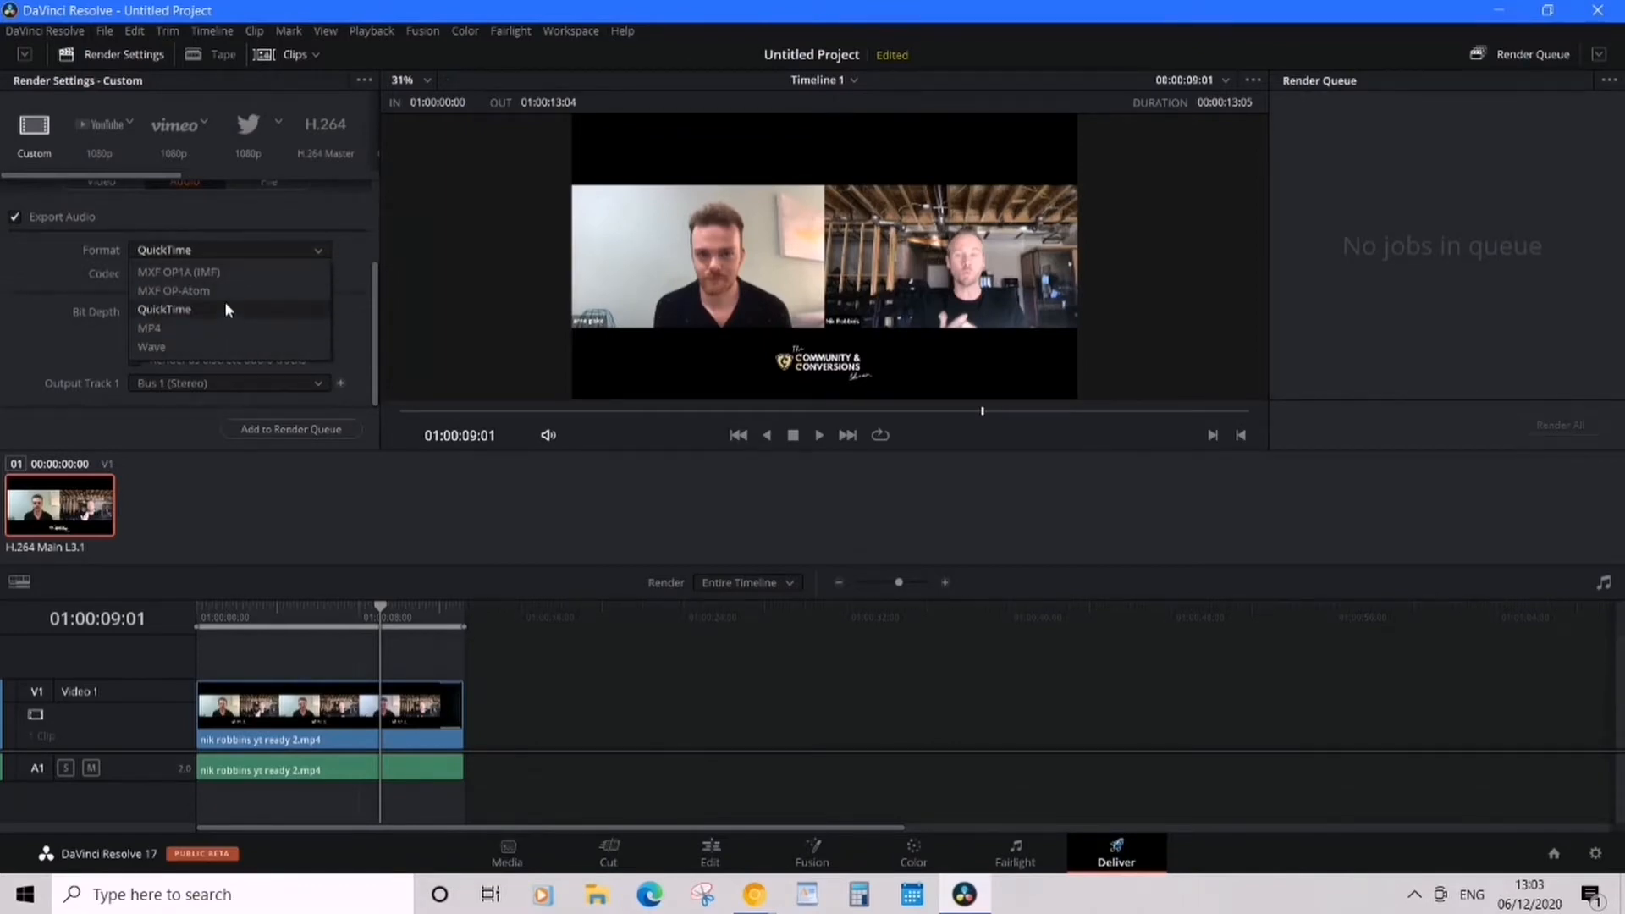
mouse_move(148, 329)
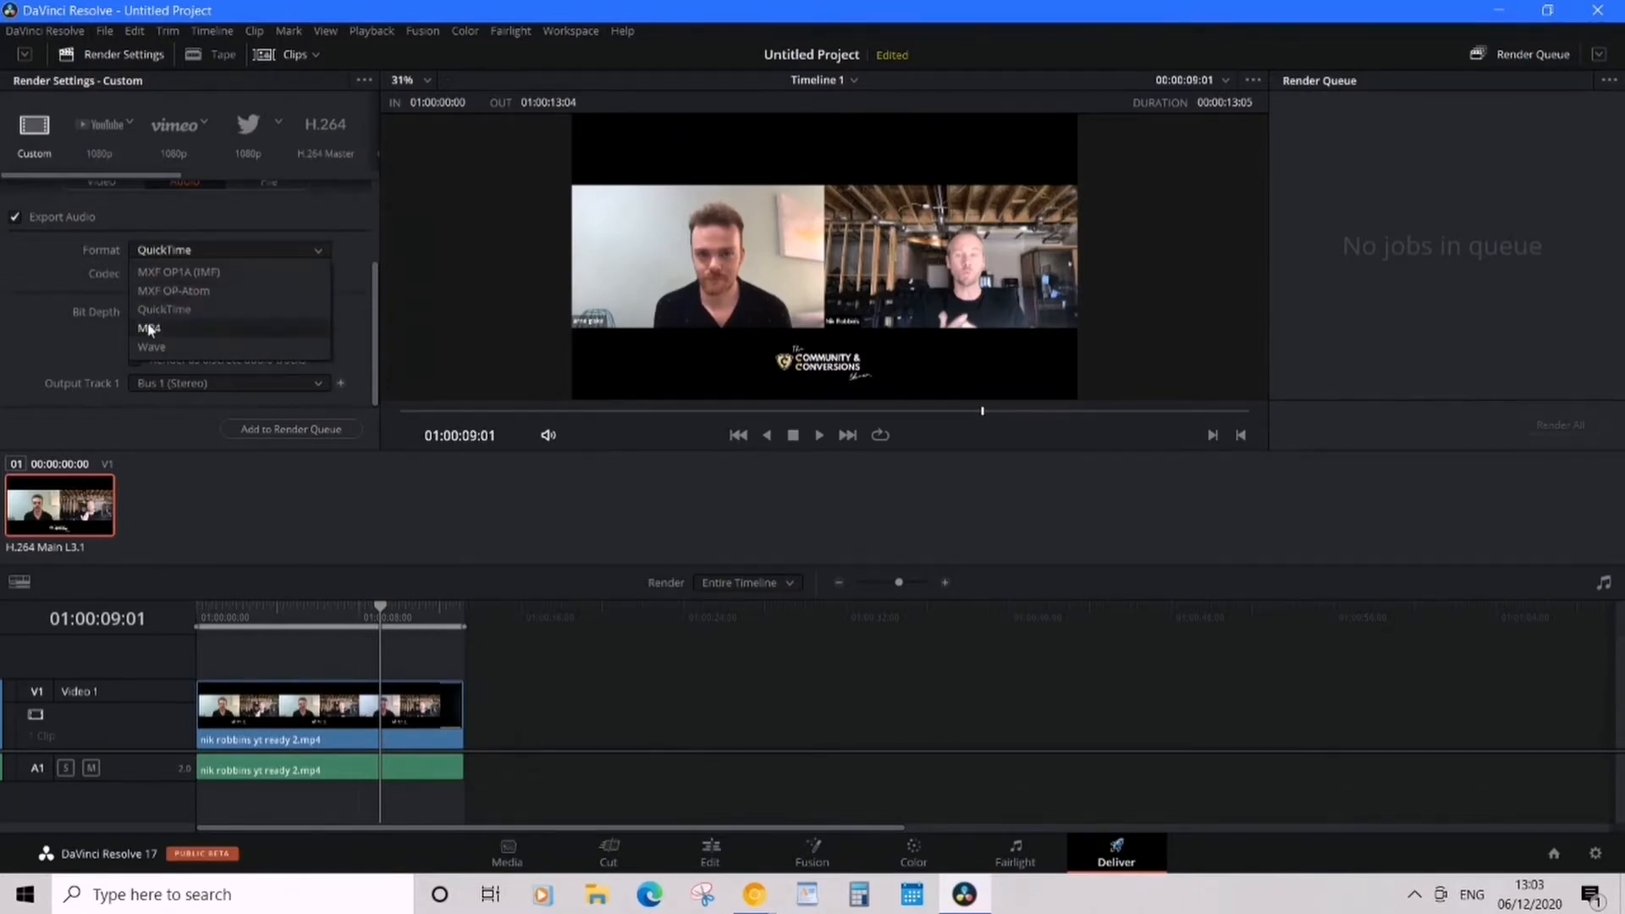
left_click(148, 328)
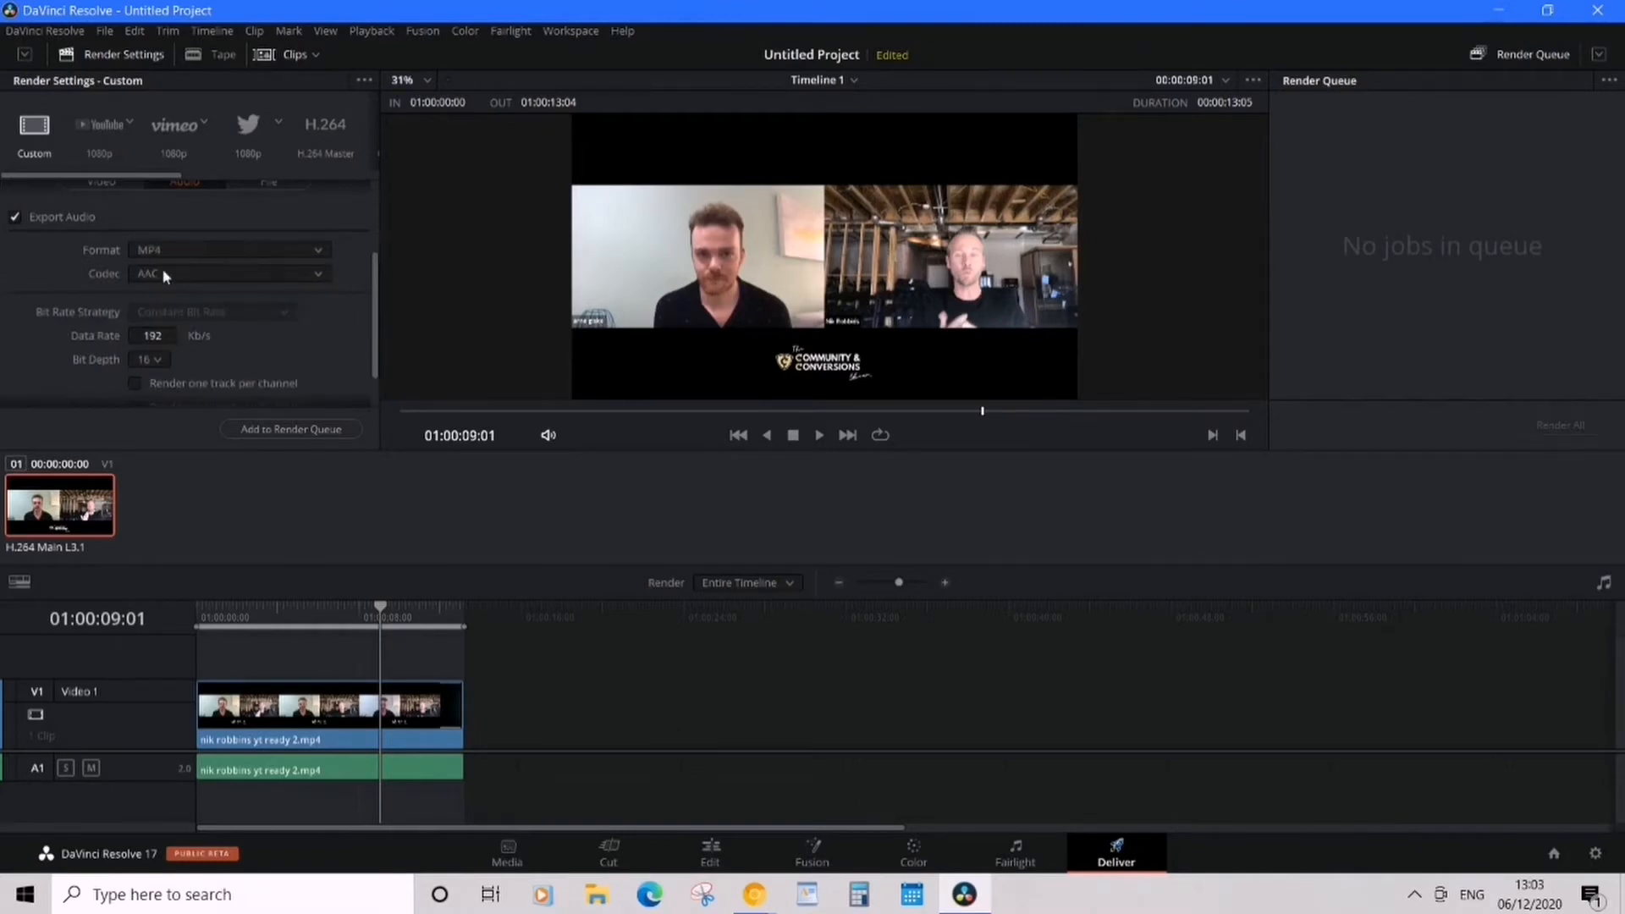
mouse_move(239, 329)
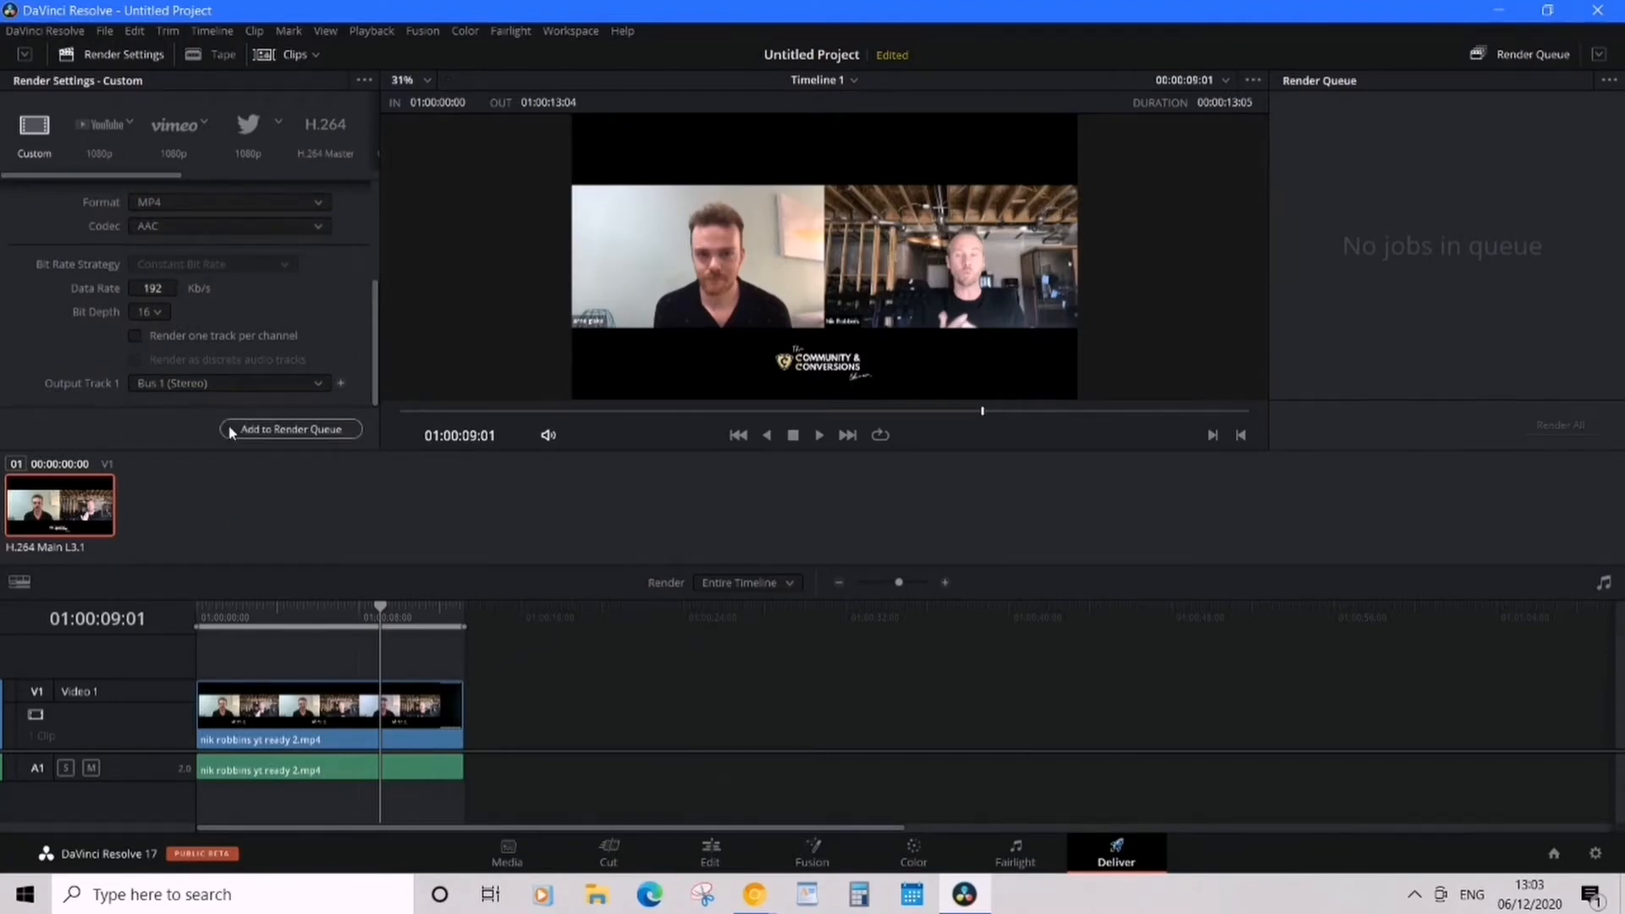
Add the timeline to the render queue and render Job 1 to Test.mp4.
left_click(291, 430)
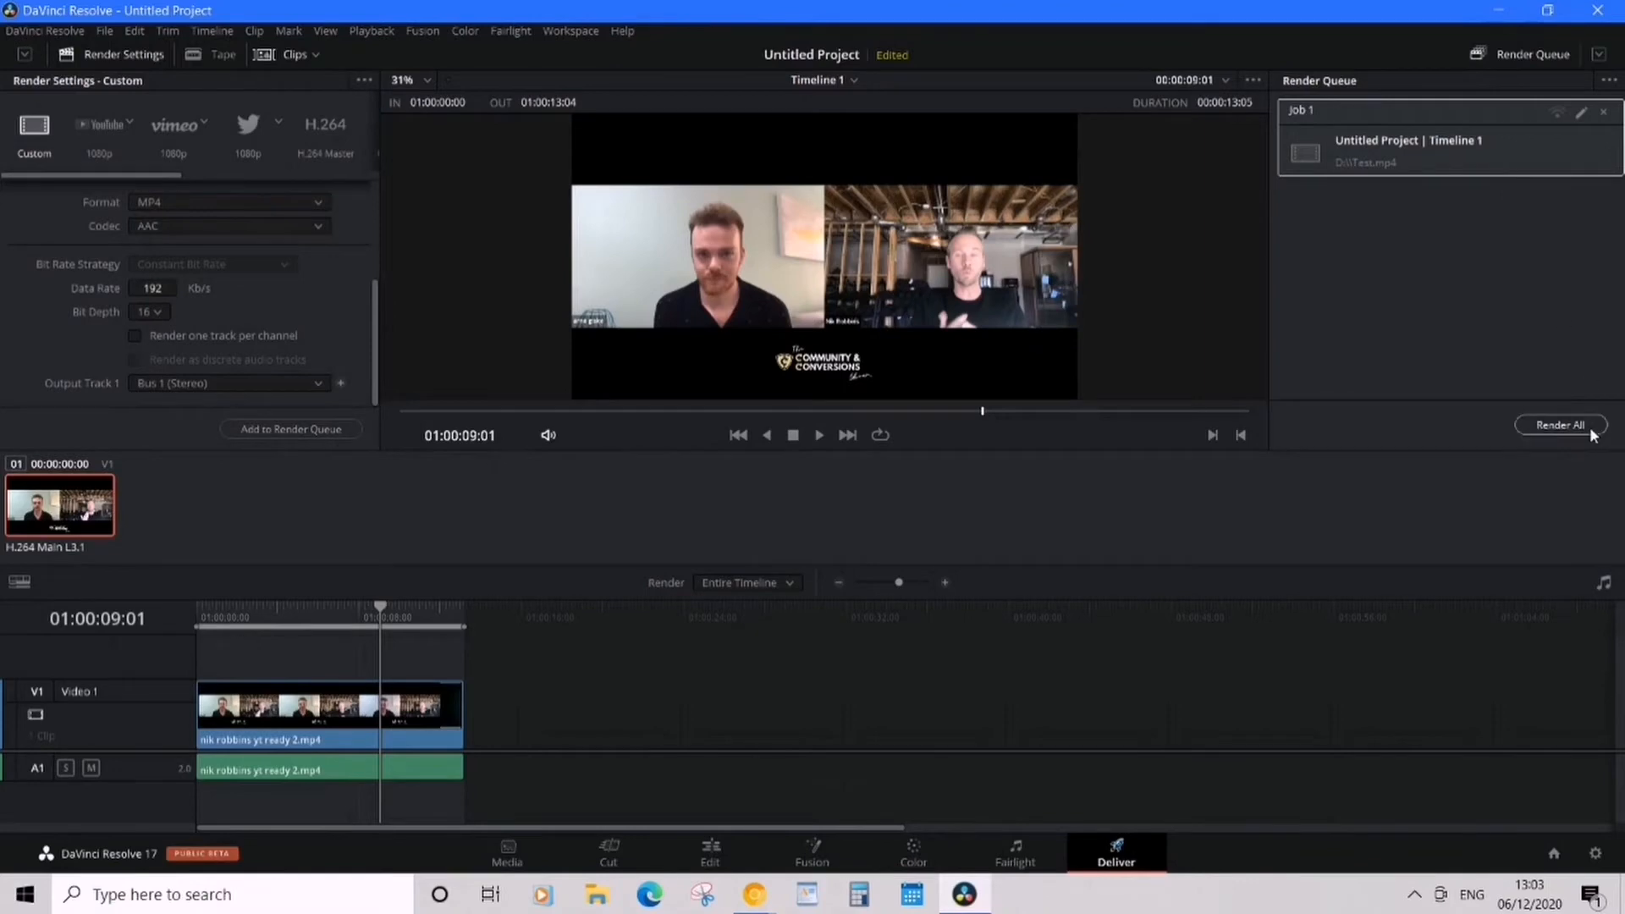
left_click(1560, 425)
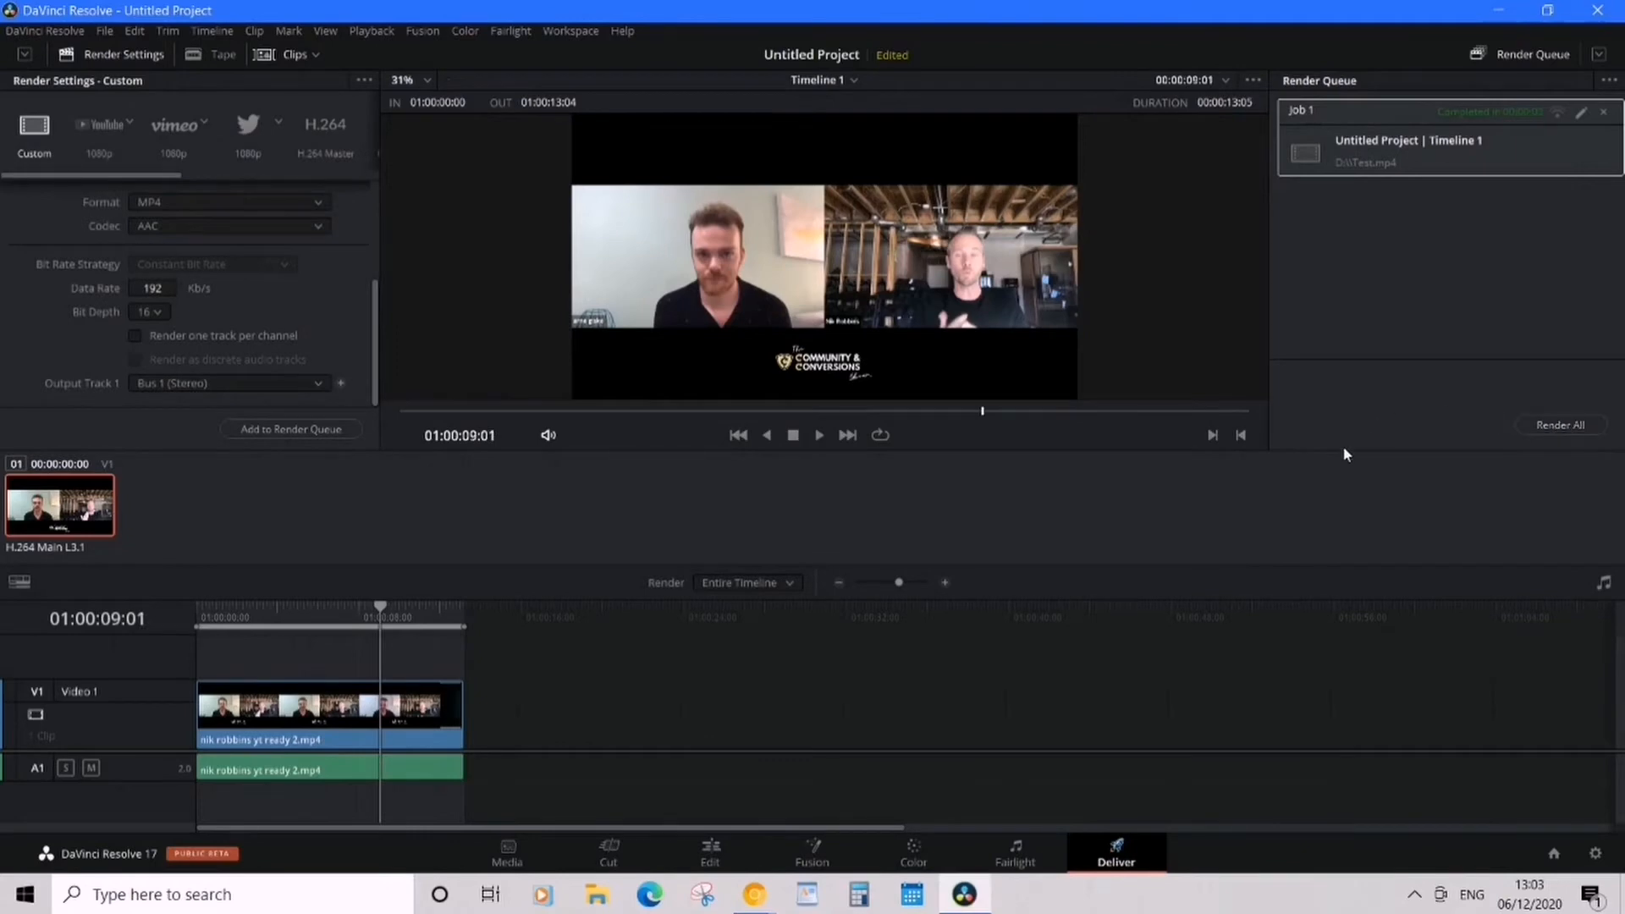
mouse_move(1471, 37)
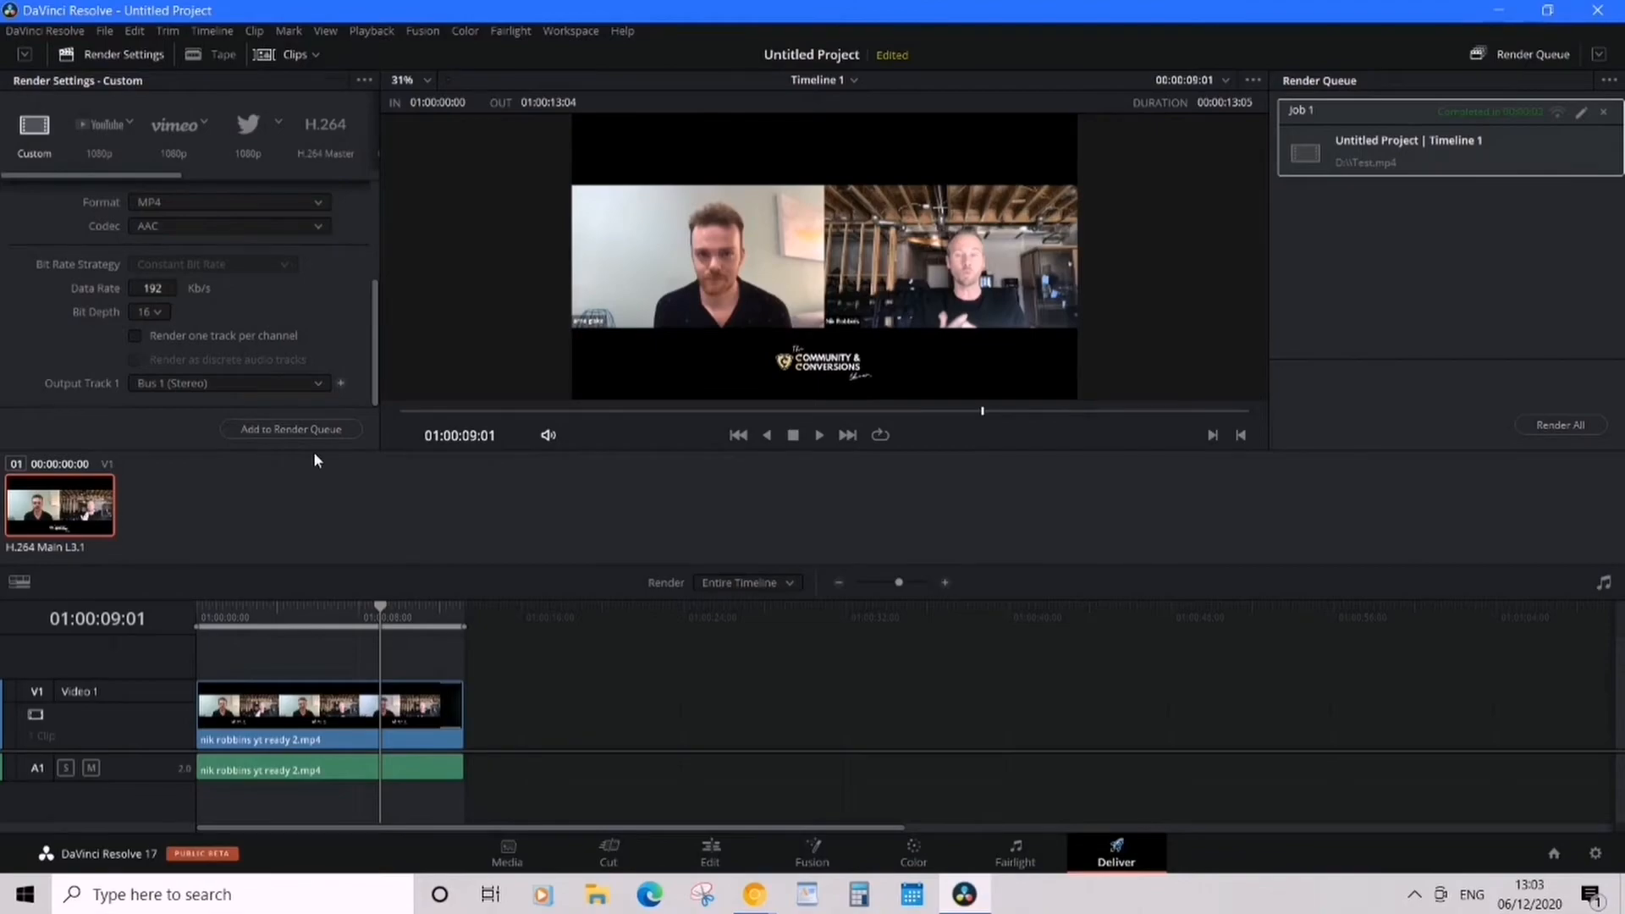
mouse_move(754, 894)
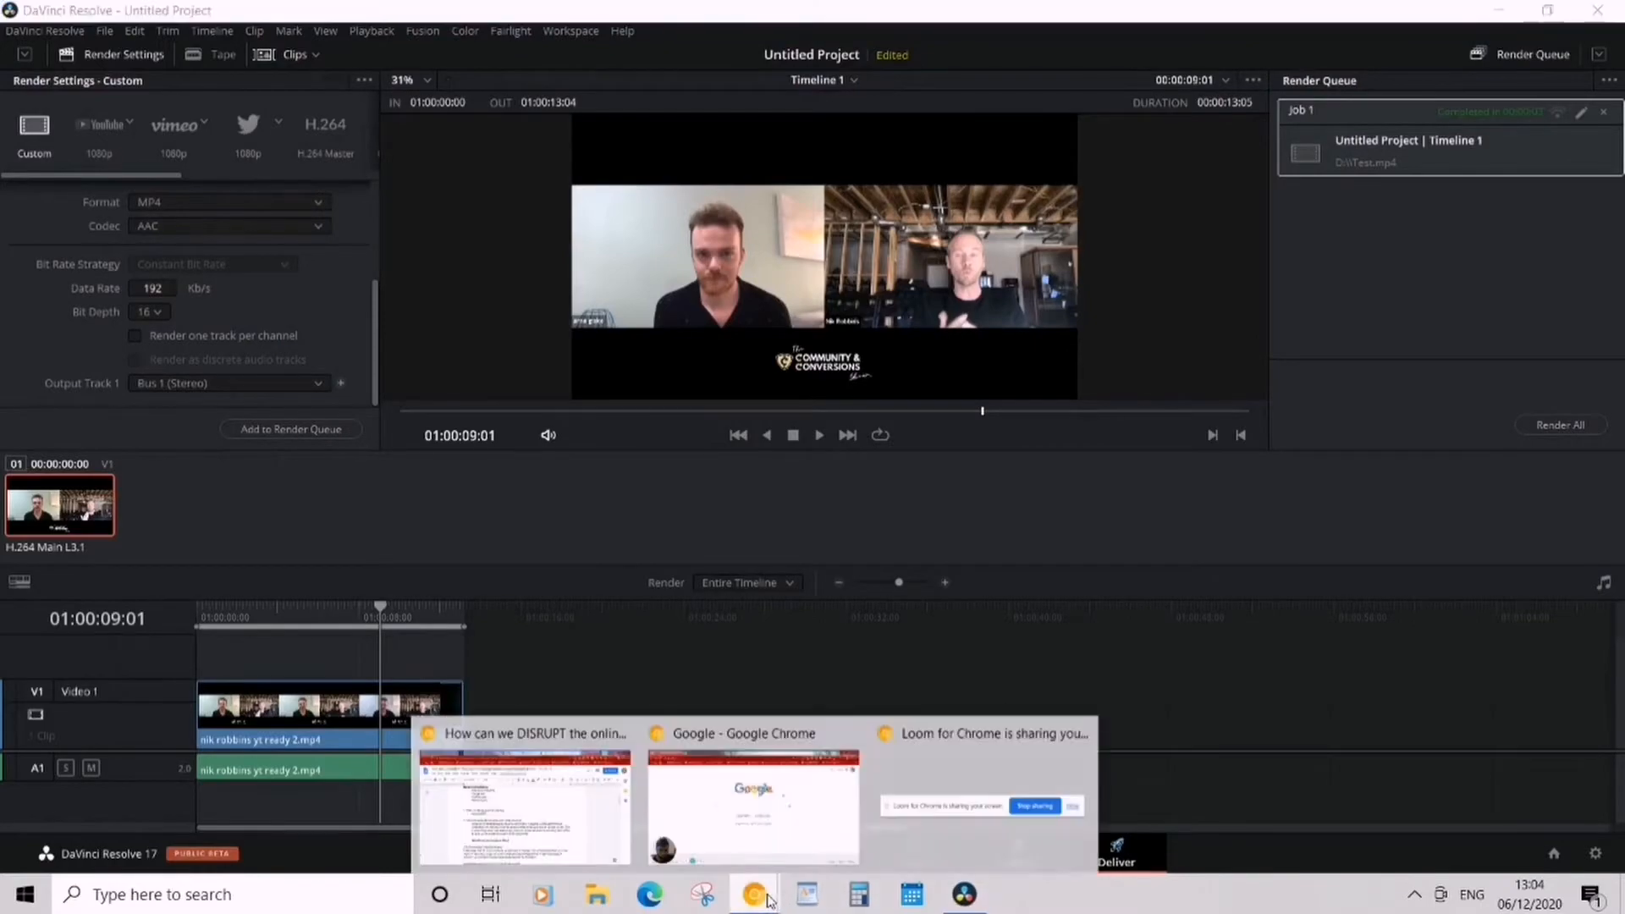
Search Google for 'convert to mp3' and open online-audio-converter.com.
left_click(752, 804)
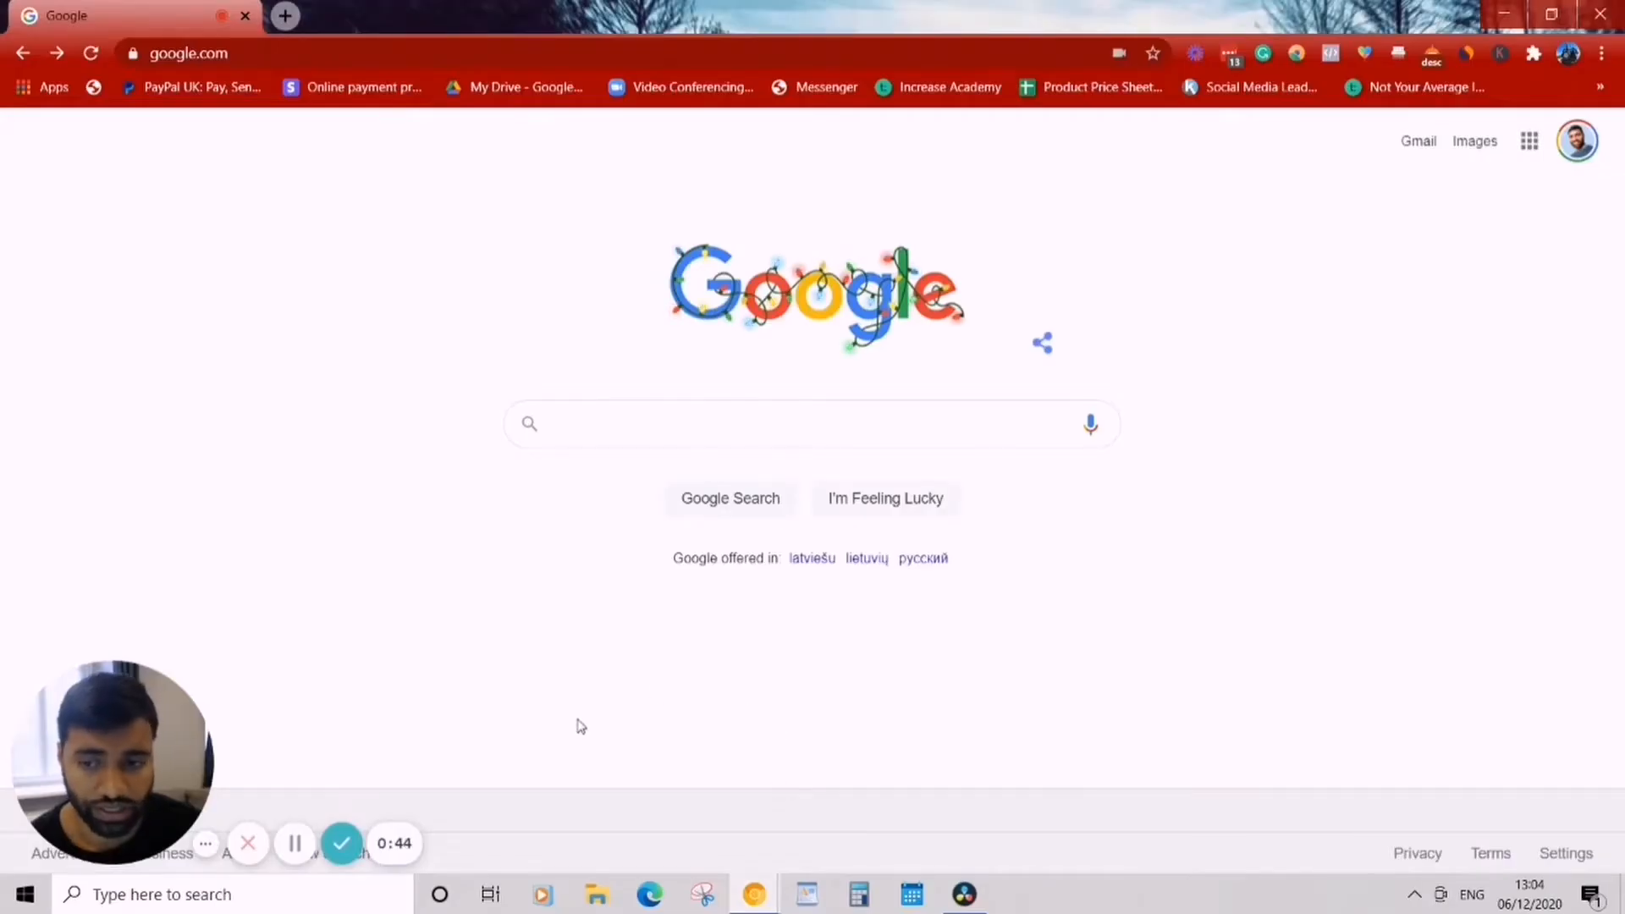
left_click(812, 424)
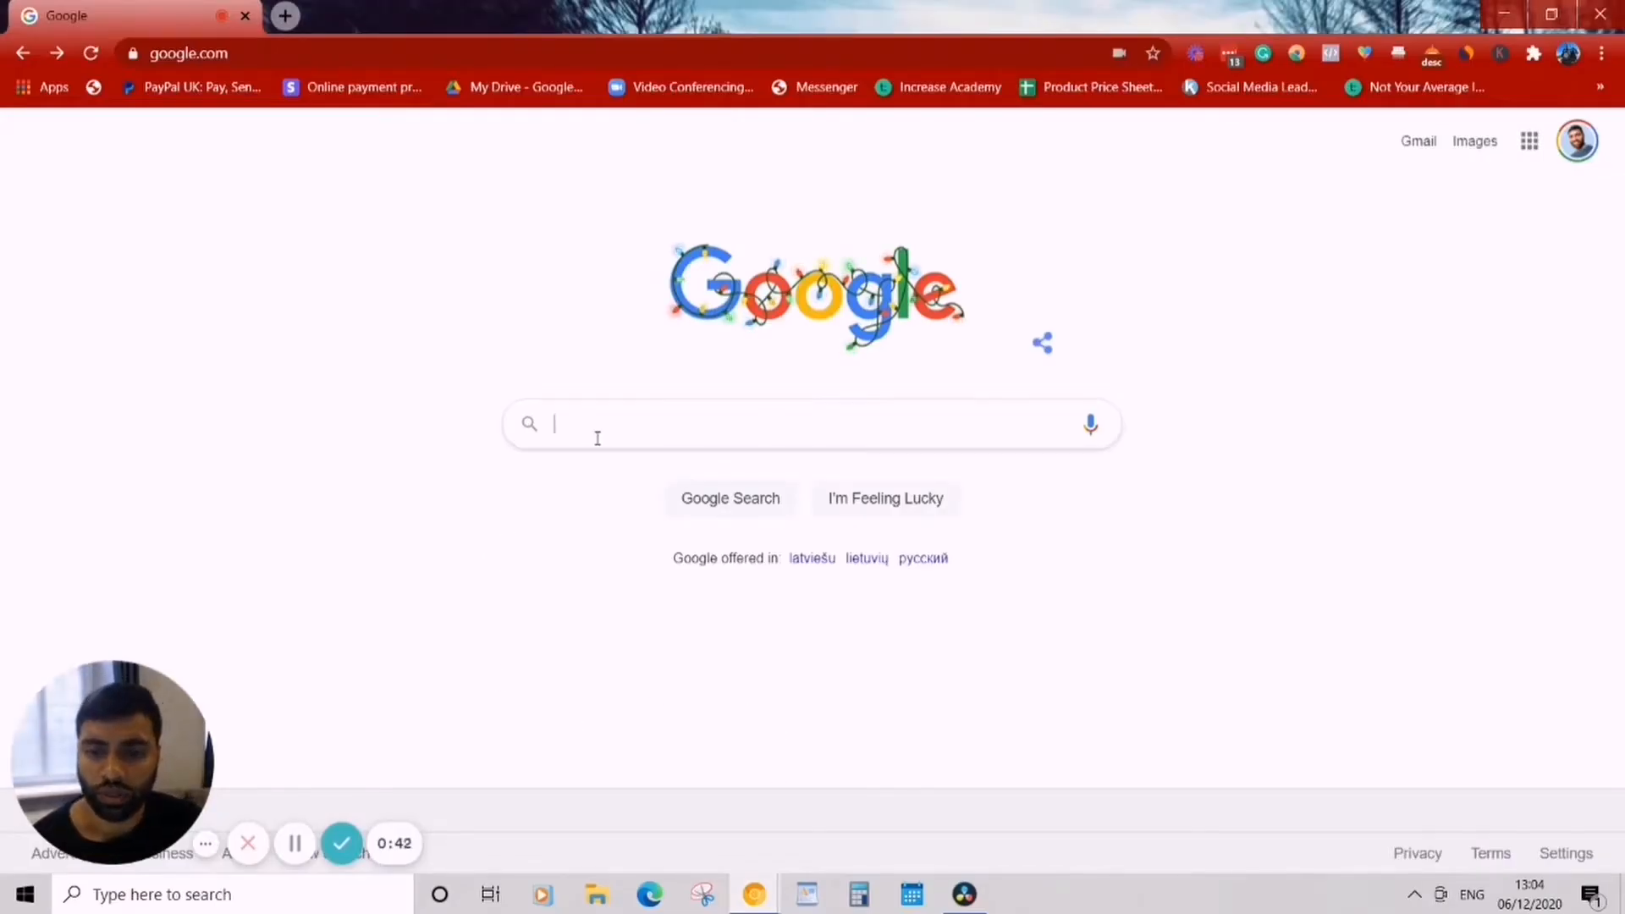
type("convert to mp3")
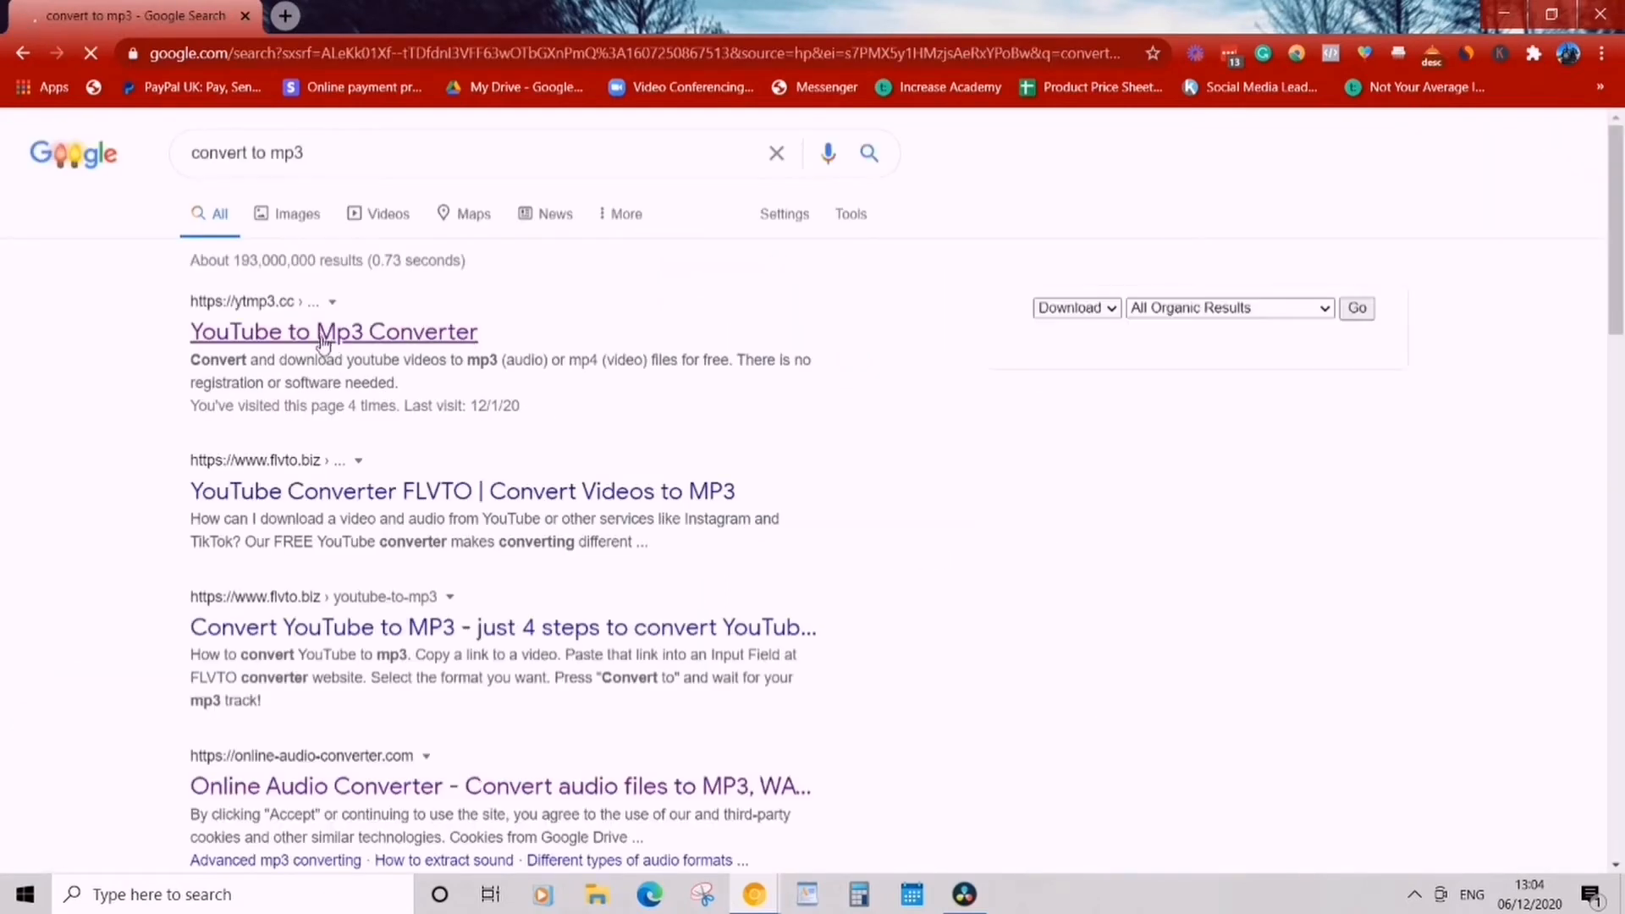
left_click(334, 332)
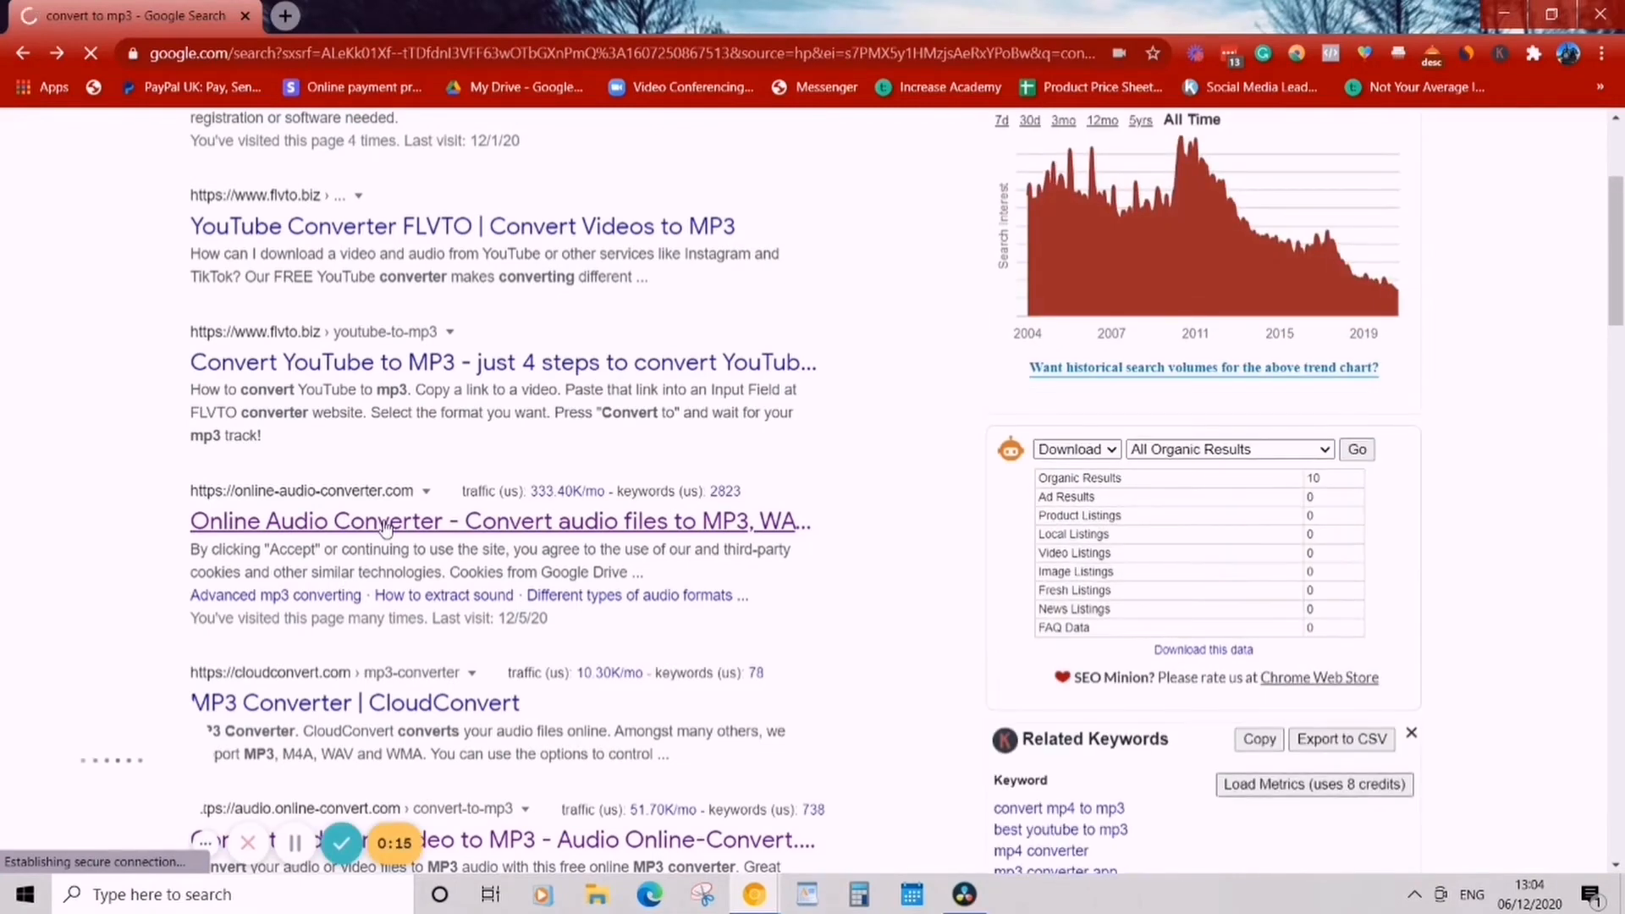
left_click(498, 520)
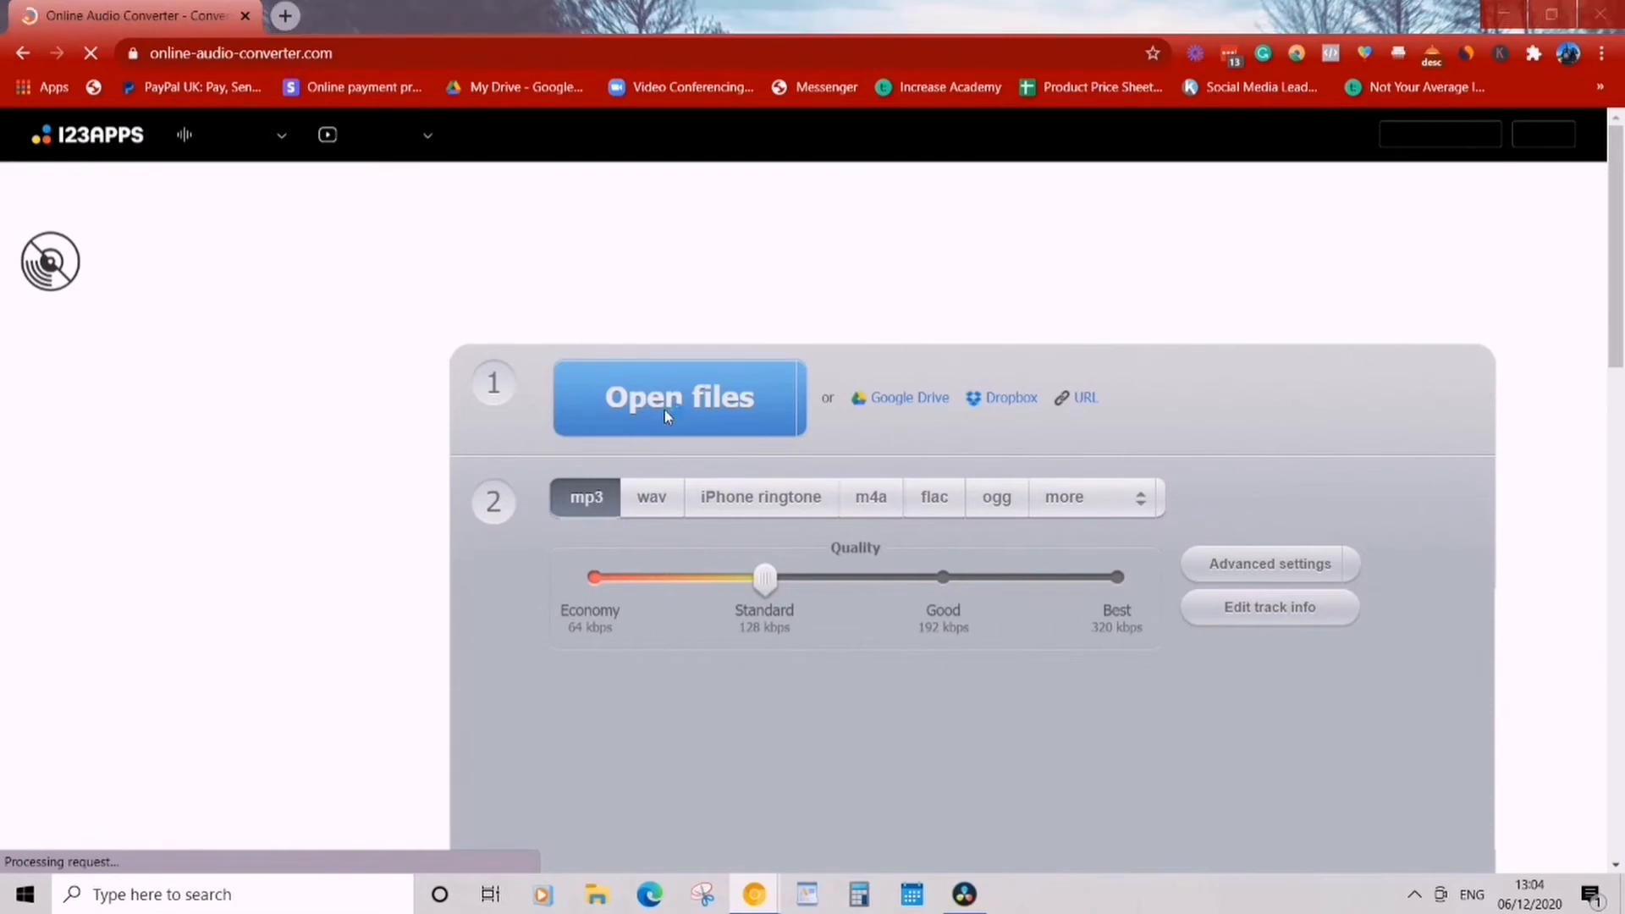
Upload Test.mp4 from Hard Drive (D:) to the converter.
left_click(678, 397)
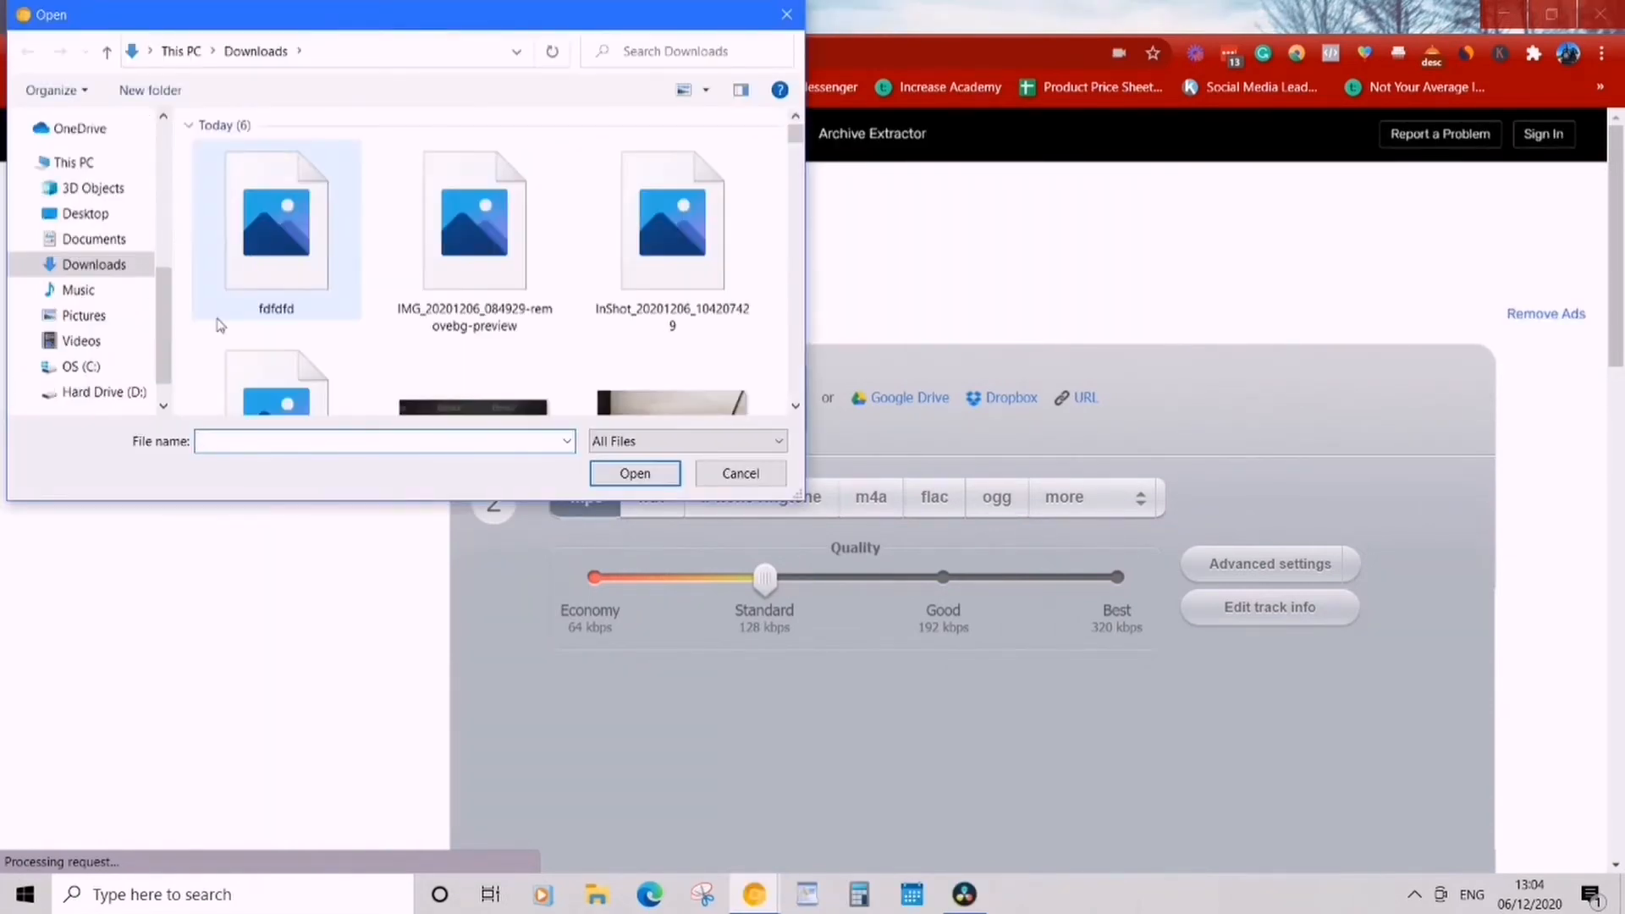
left_click(102, 392)
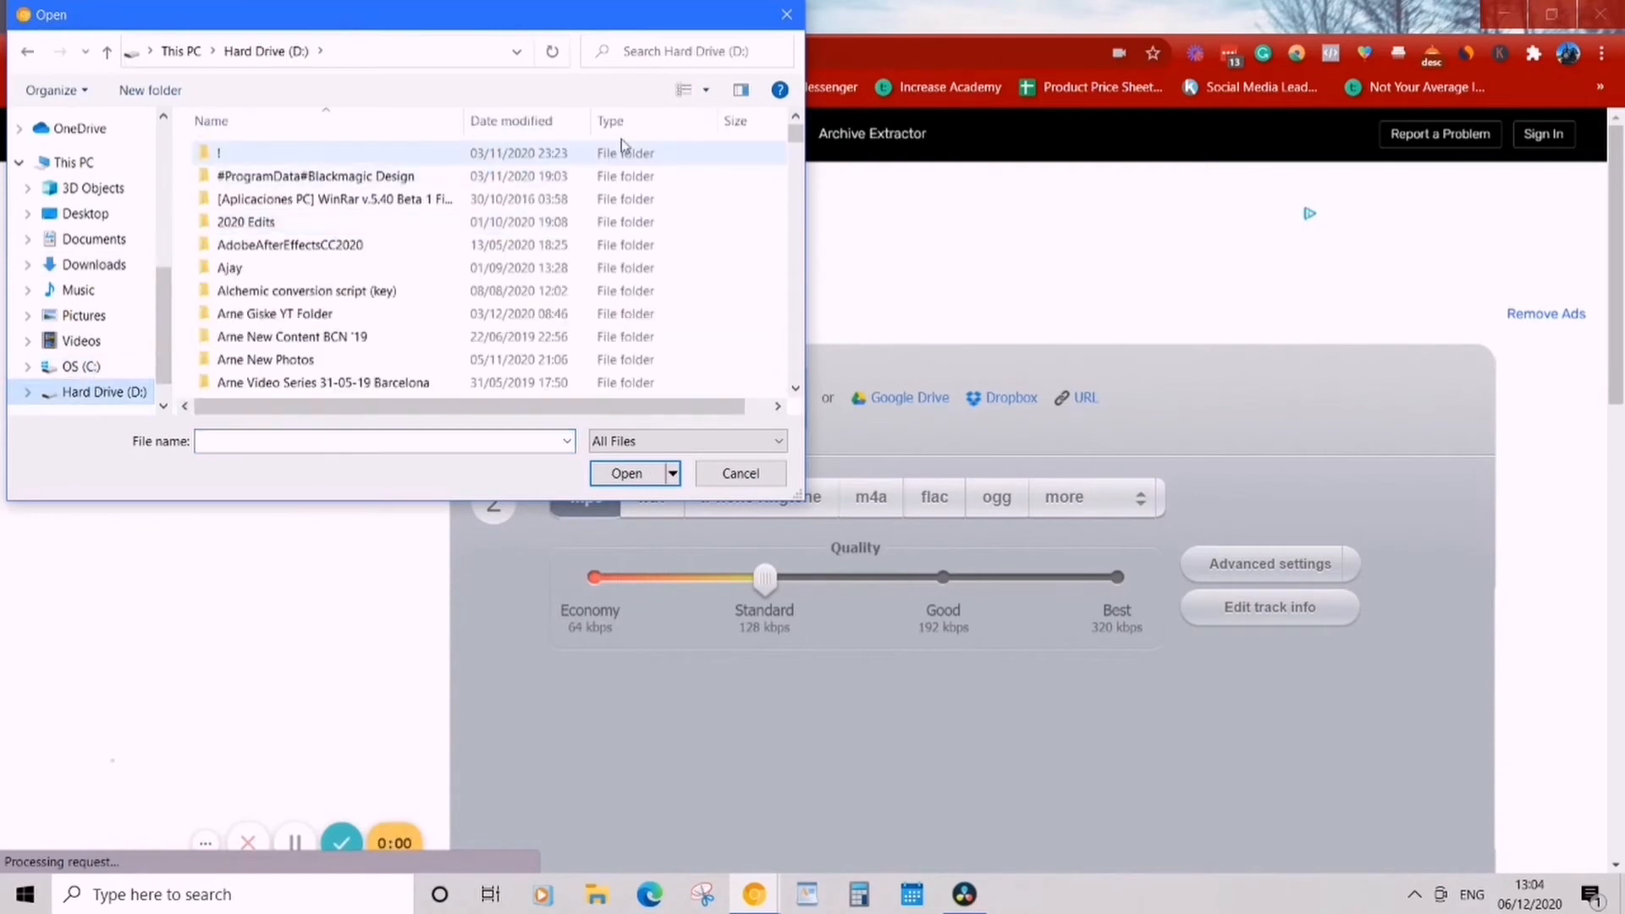
type("test")
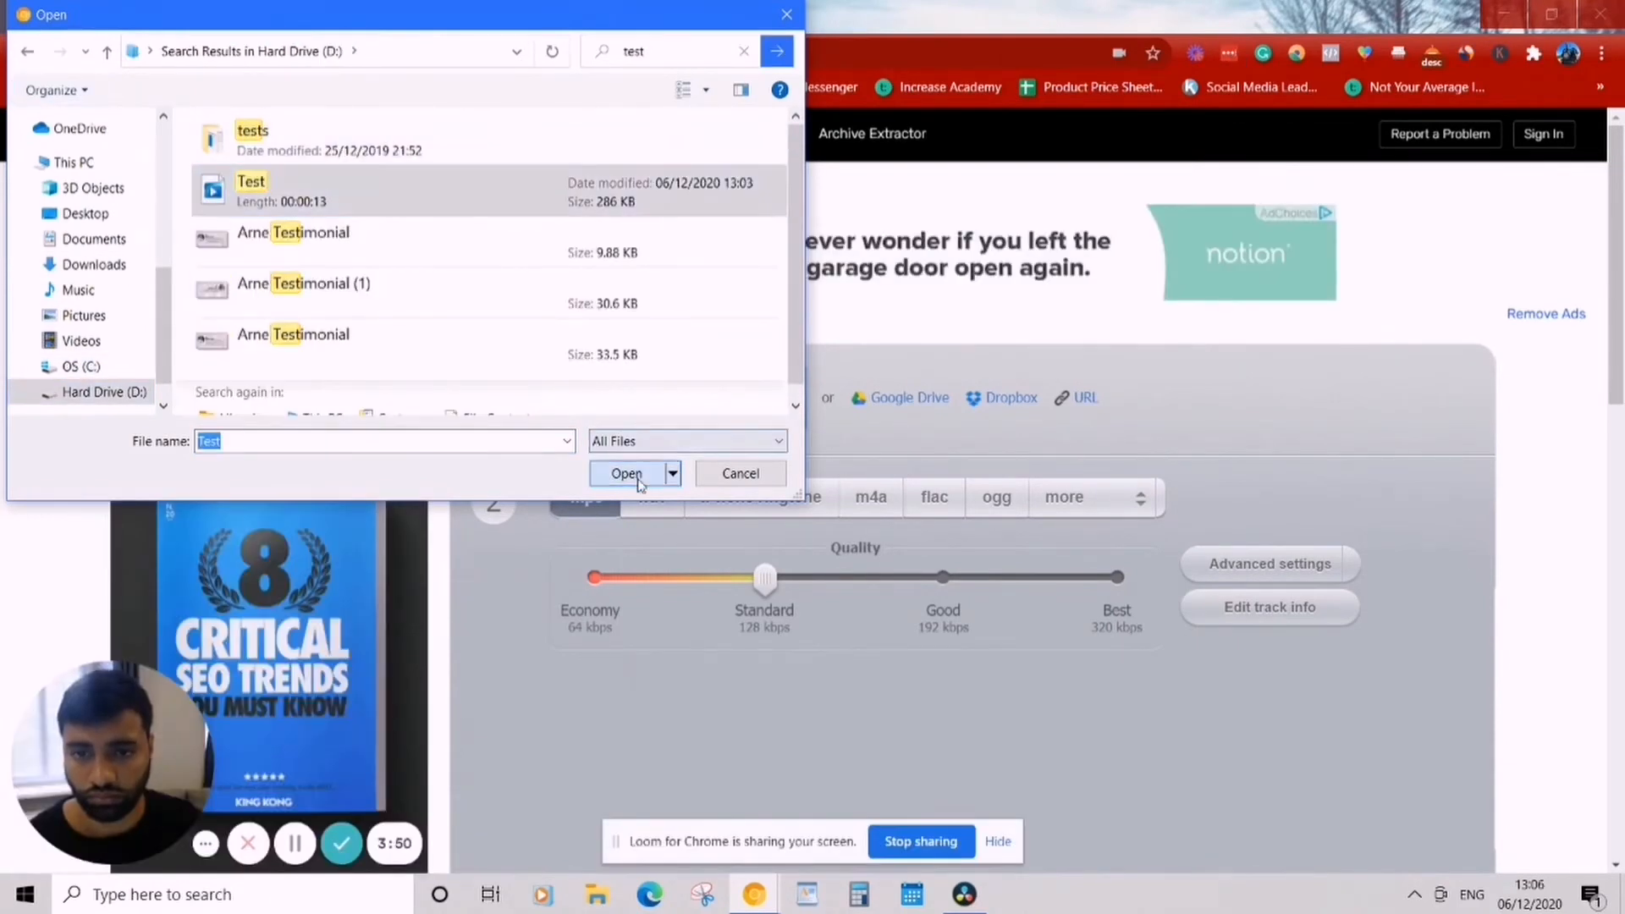
left_click(626, 474)
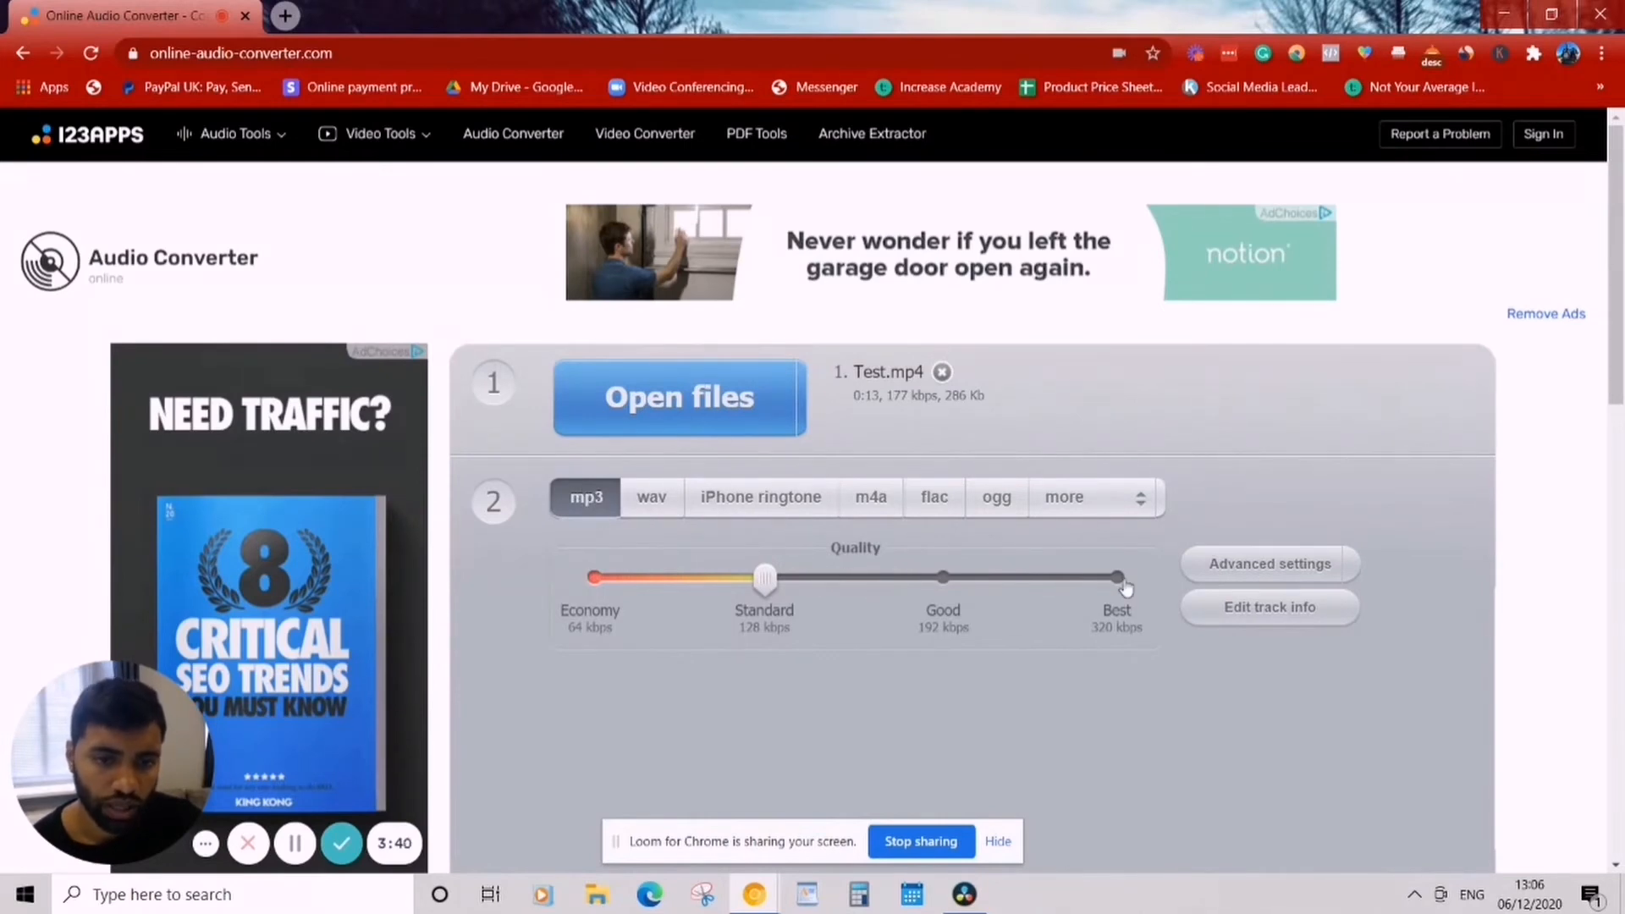
Set quality to Best, convert Test.mp4 to MP3, and download the result.
left_click_drag(763, 577, 1114, 577)
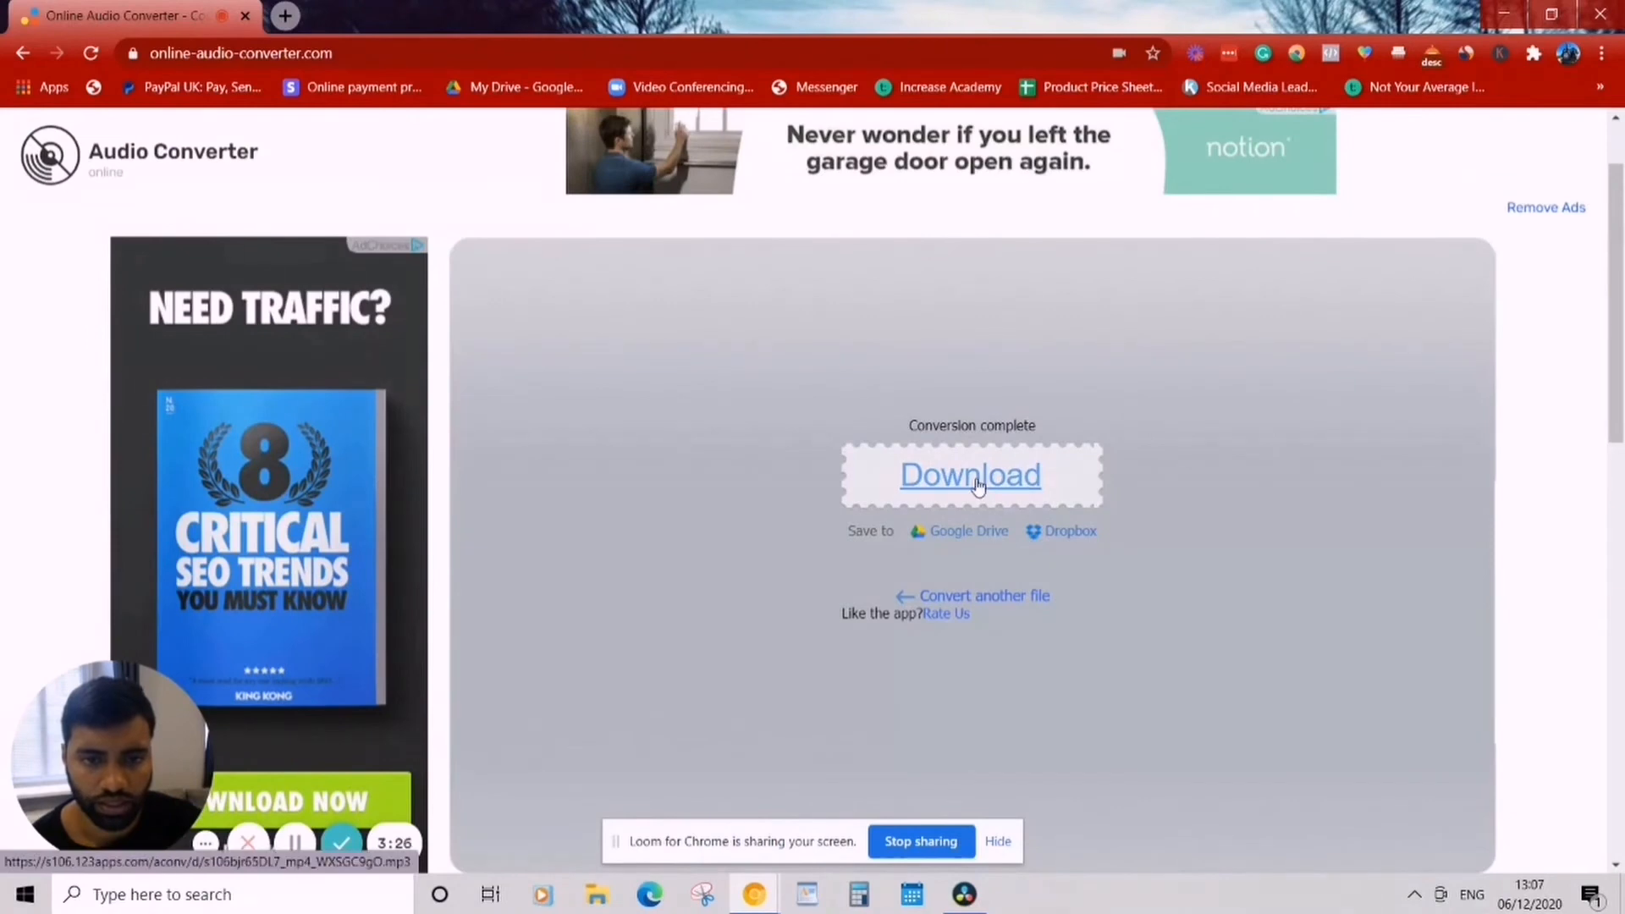
left_click(970, 475)
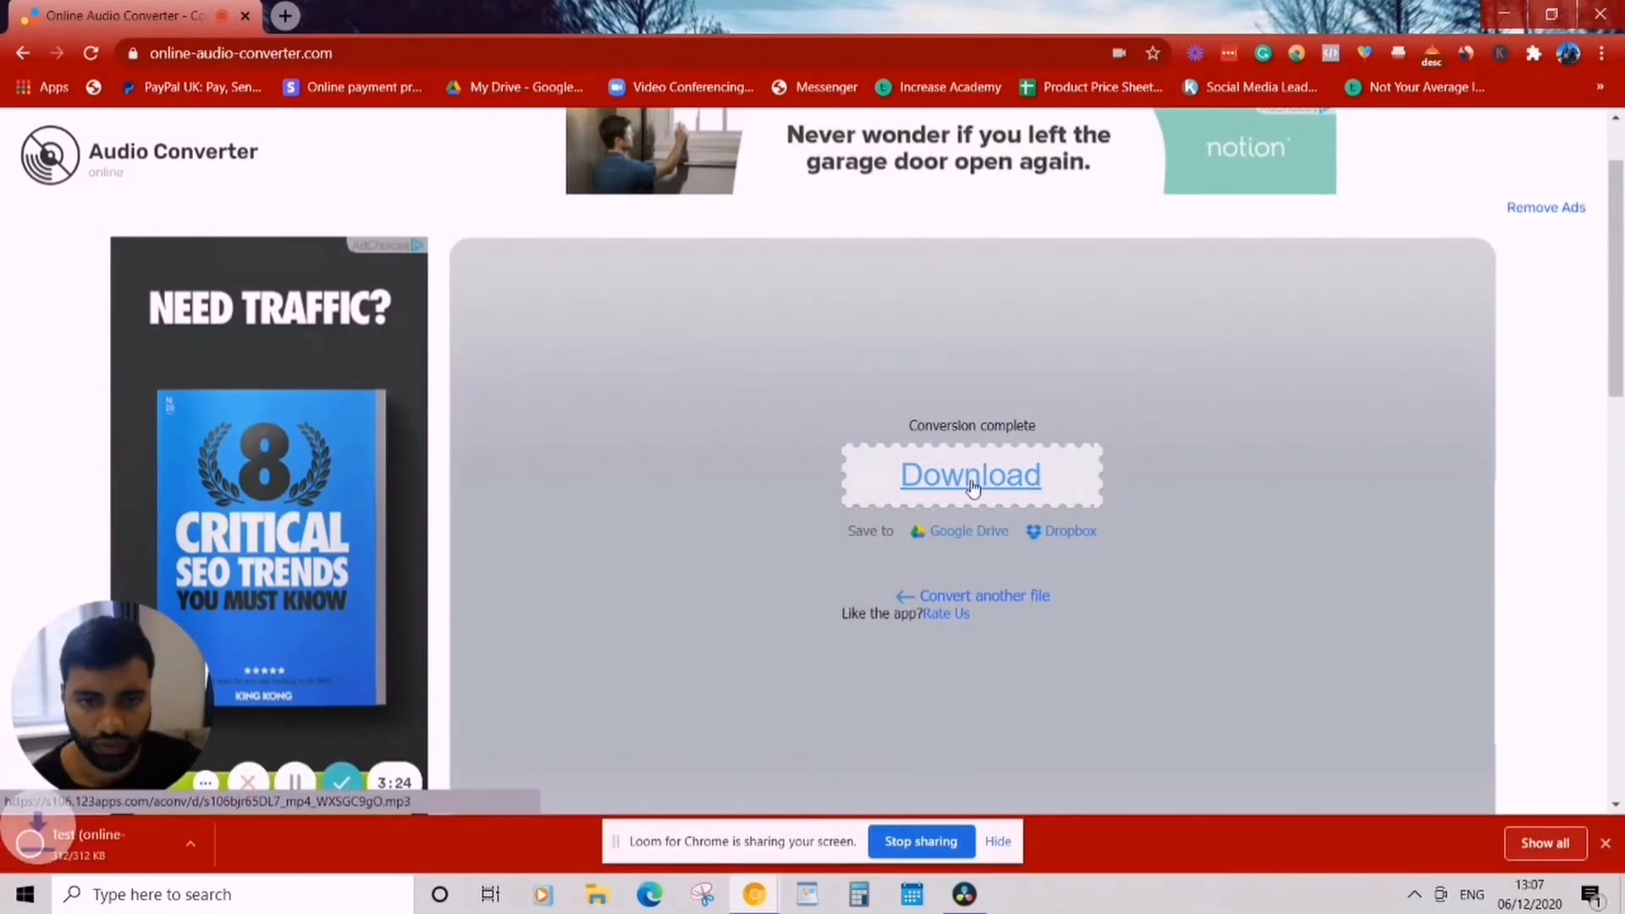
left_click(970, 475)
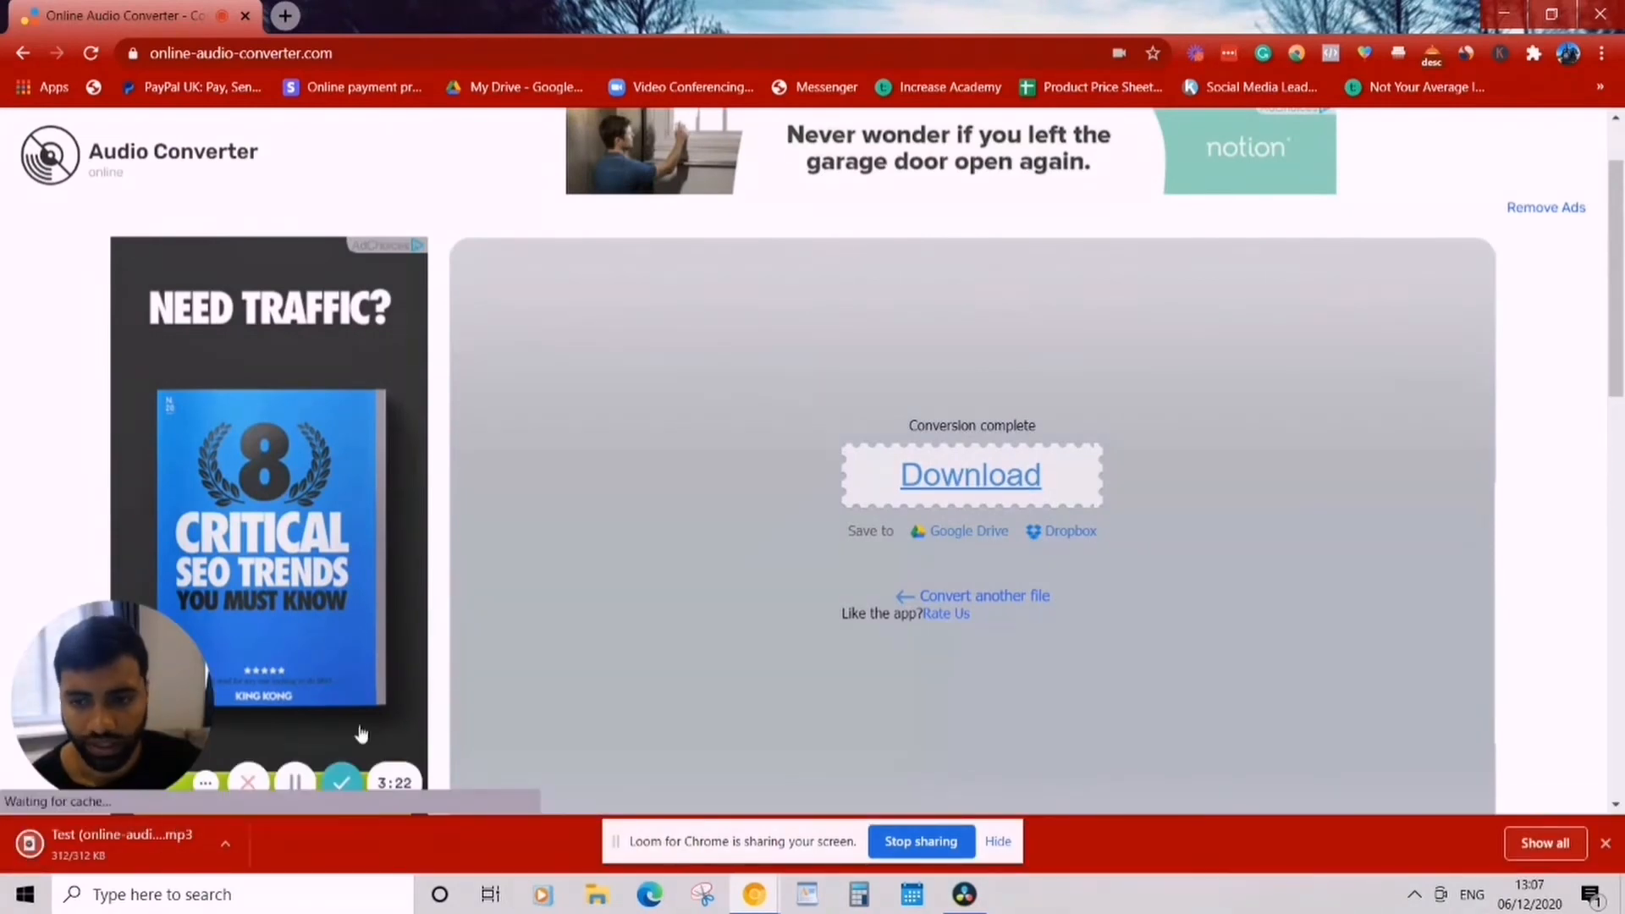